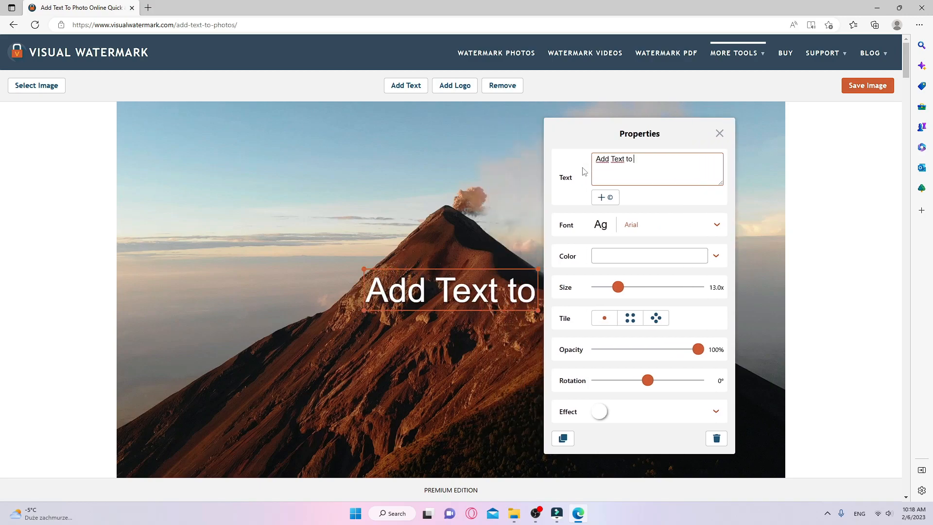
Enter visualwatermark.com into the address bar of a new browser tab.
text(a Phot)
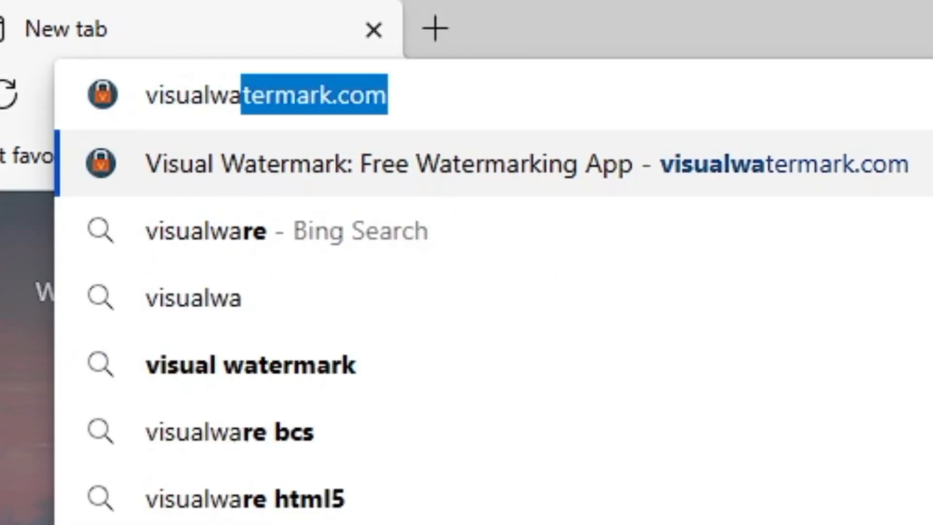
Open Visual Watermark's Add Text to Photo tool and load the palm-tree-and-car photo from the computer.
click(267, 95)
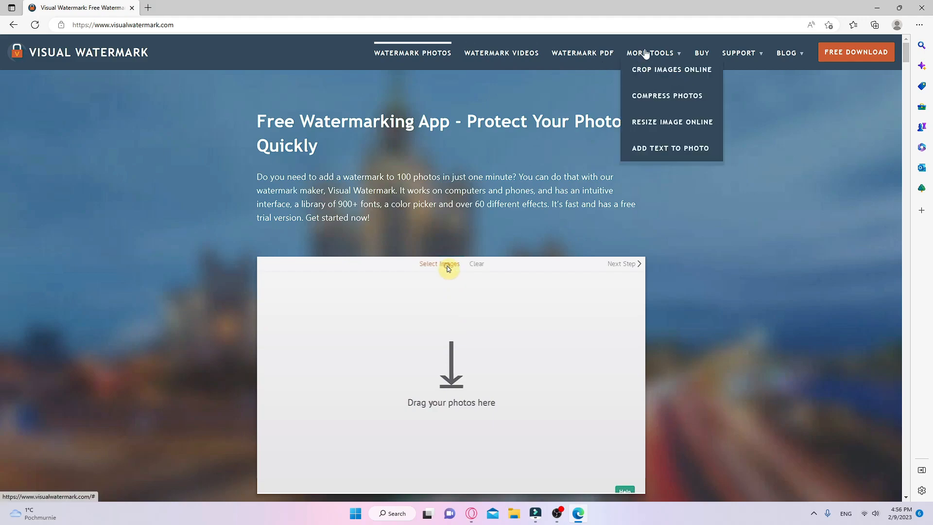
click(670, 149)
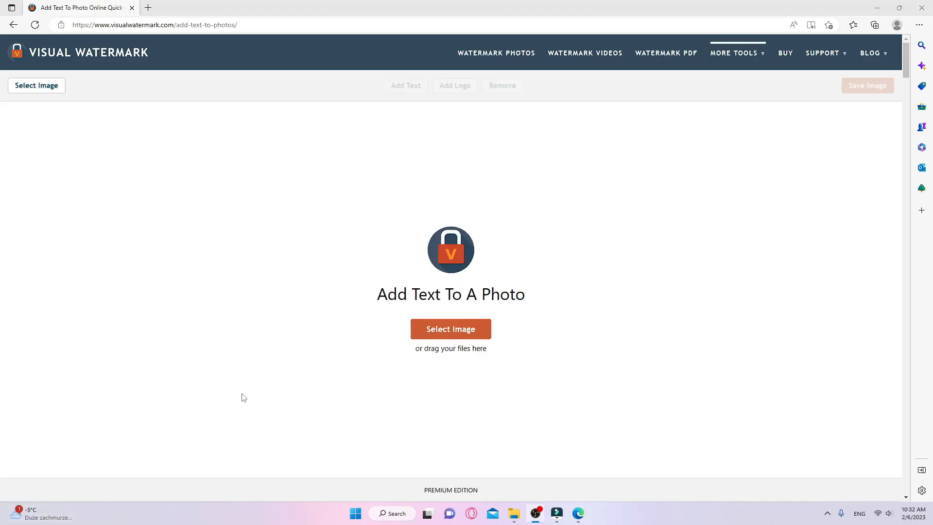
click(451, 329)
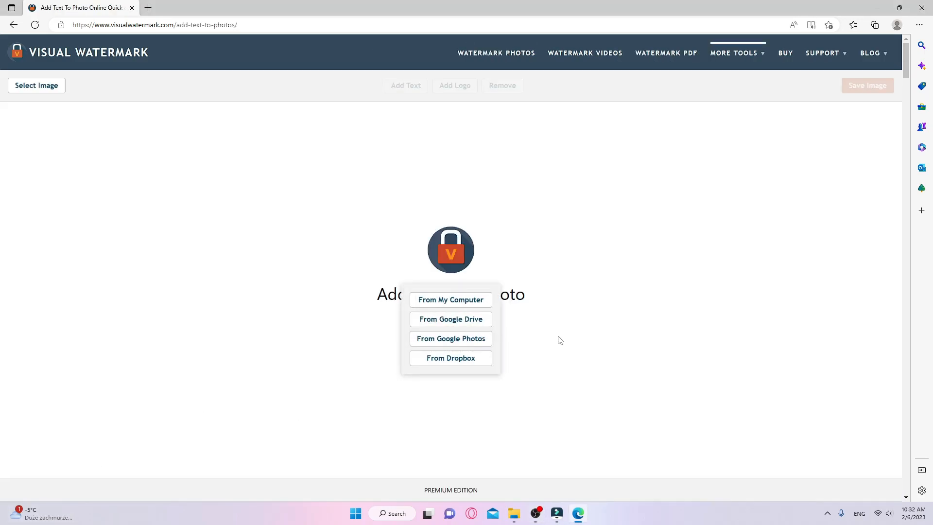
click(451, 299)
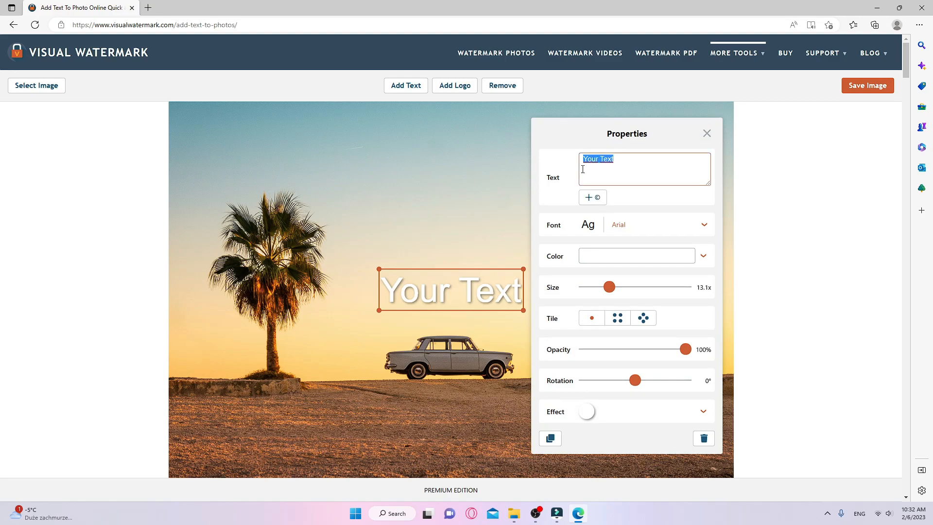
Type SUMMERTIME as the caption and move it to the top of the photo.
text(SUMMERTIME)
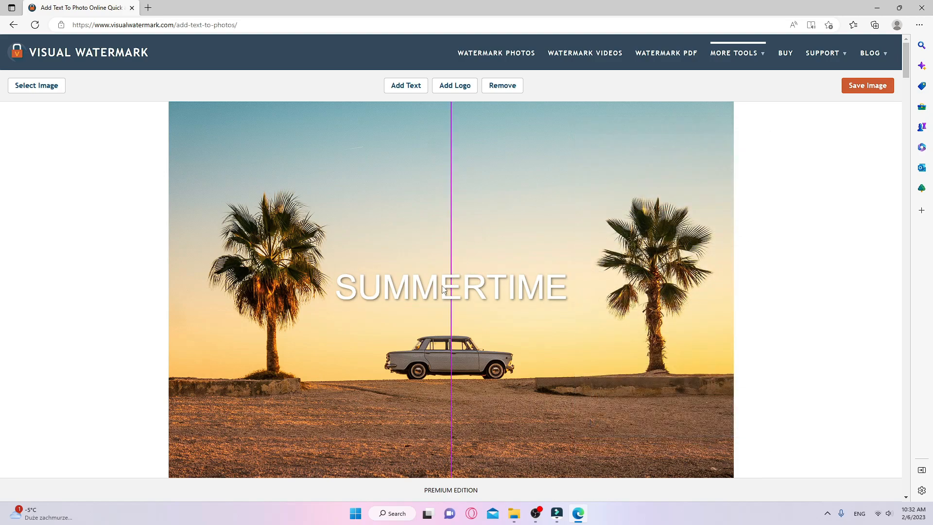
drag(451, 287, 450, 141)
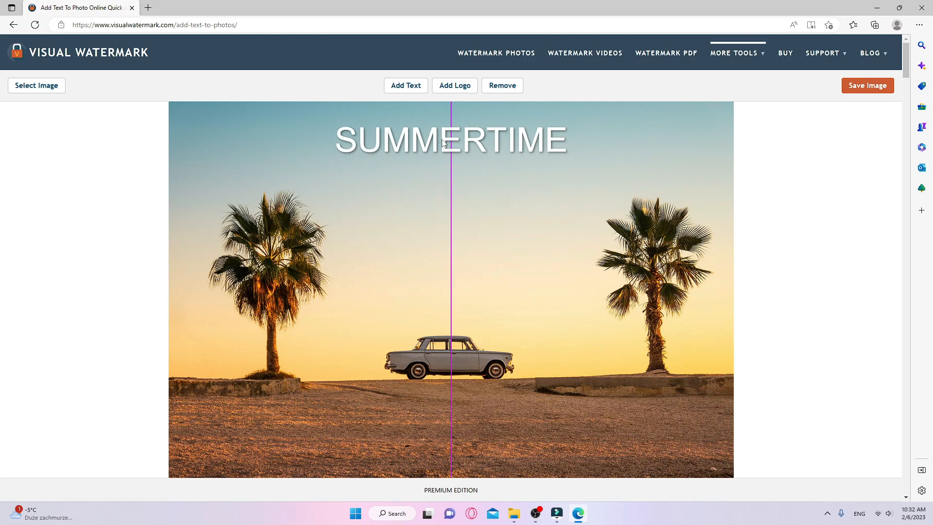
click(450, 140)
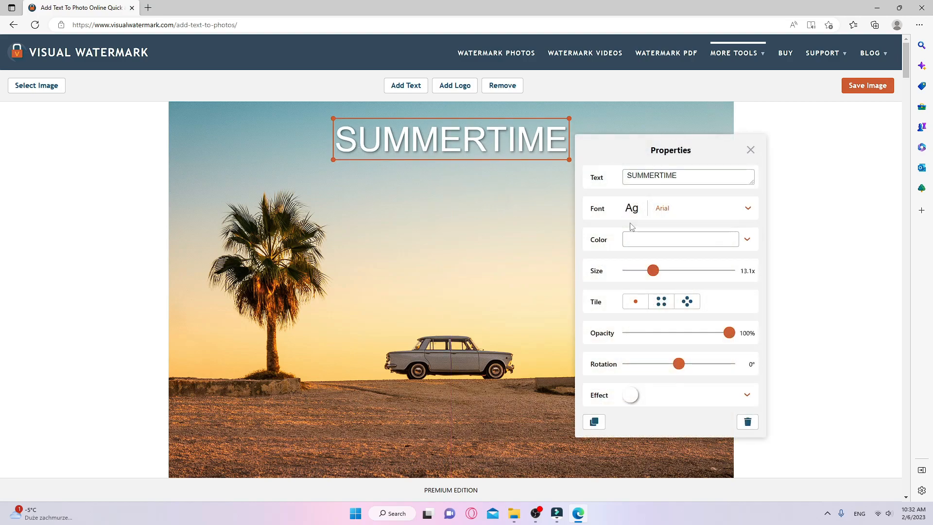
Change the SUMMERTIME caption font to Degreco from the full font collection.
click(747, 207)
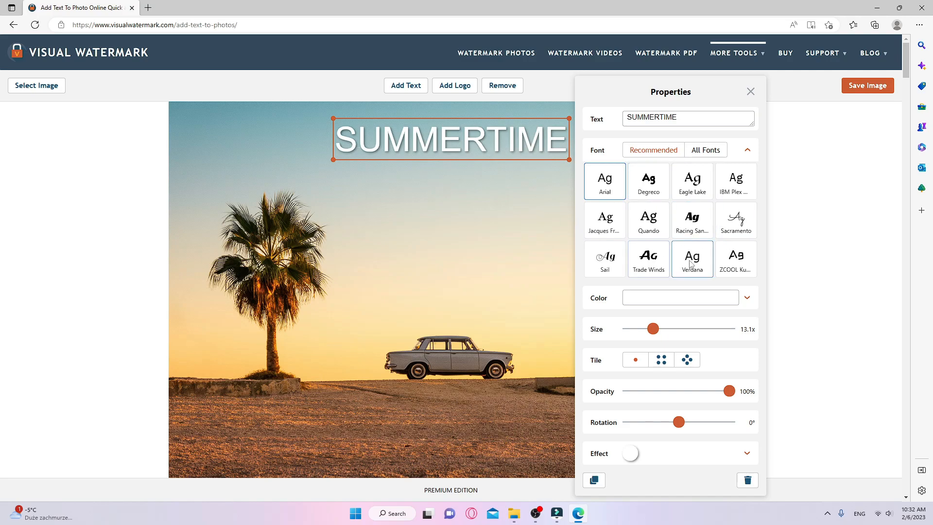
click(706, 149)
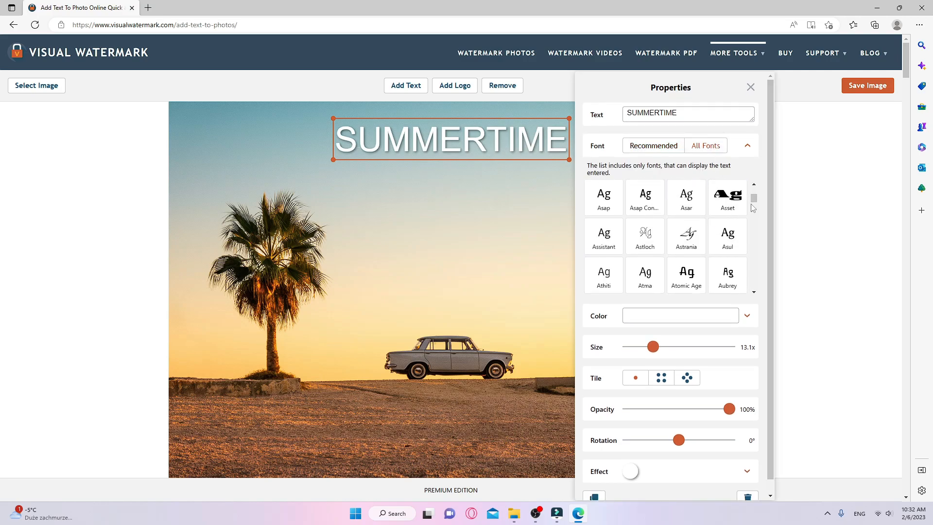
scroll(down, 3)
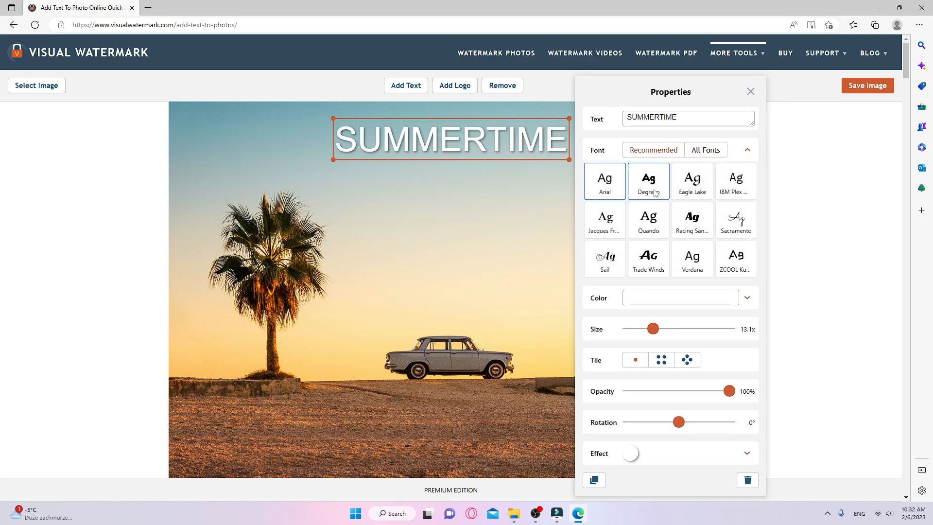
click(750, 92)
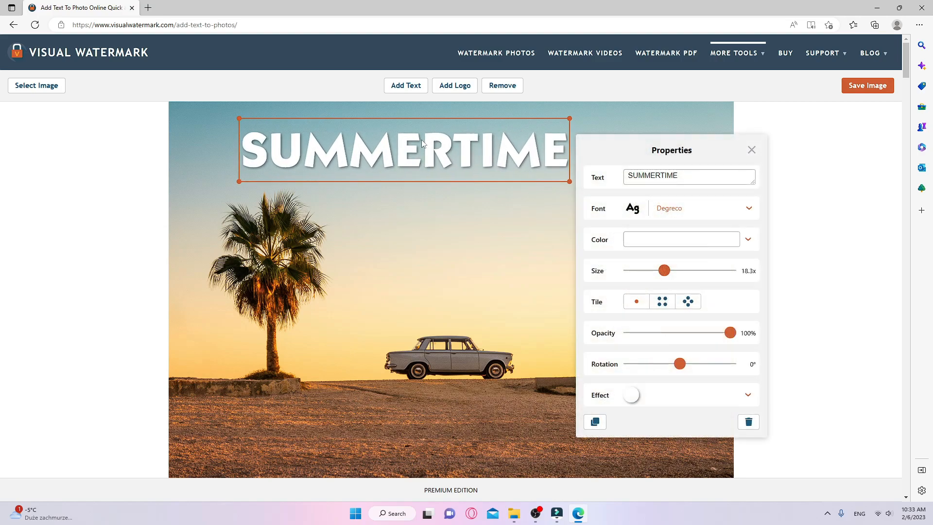
Enlarge the caption to about 29x and recentre it across the top of the sky.
drag(665, 270, 674, 269)
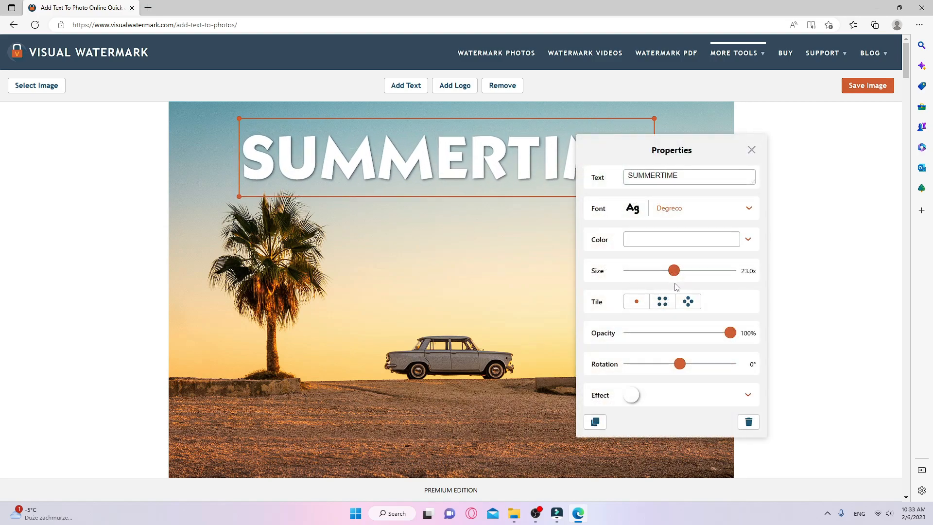
drag(673, 270, 701, 270)
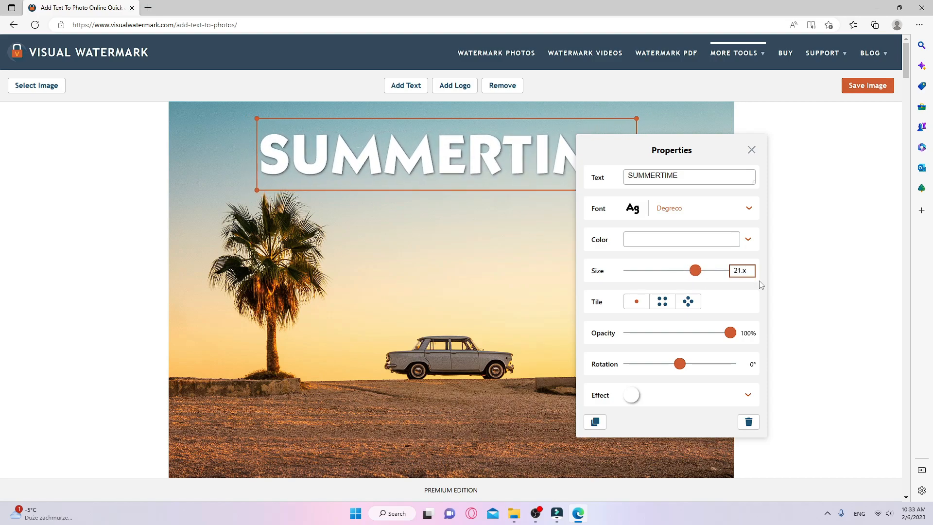
drag(695, 270, 710, 270)
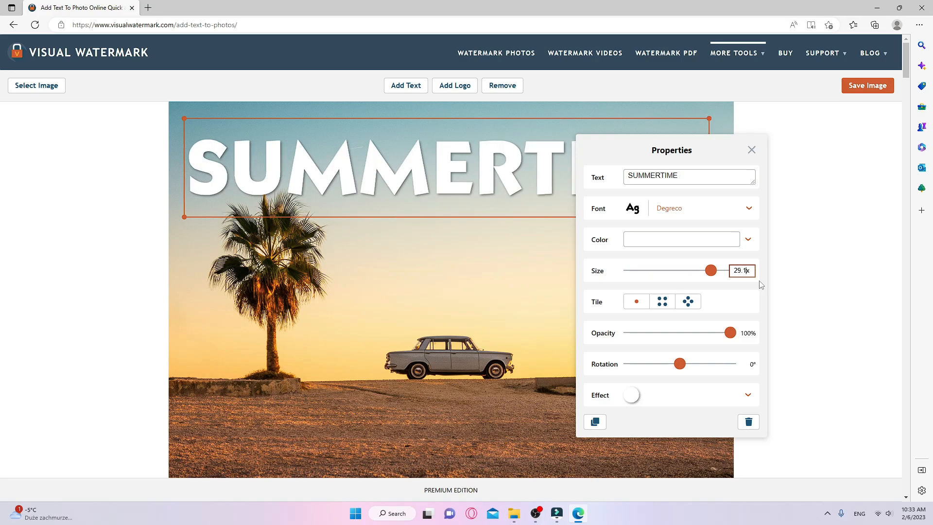
click(751, 149)
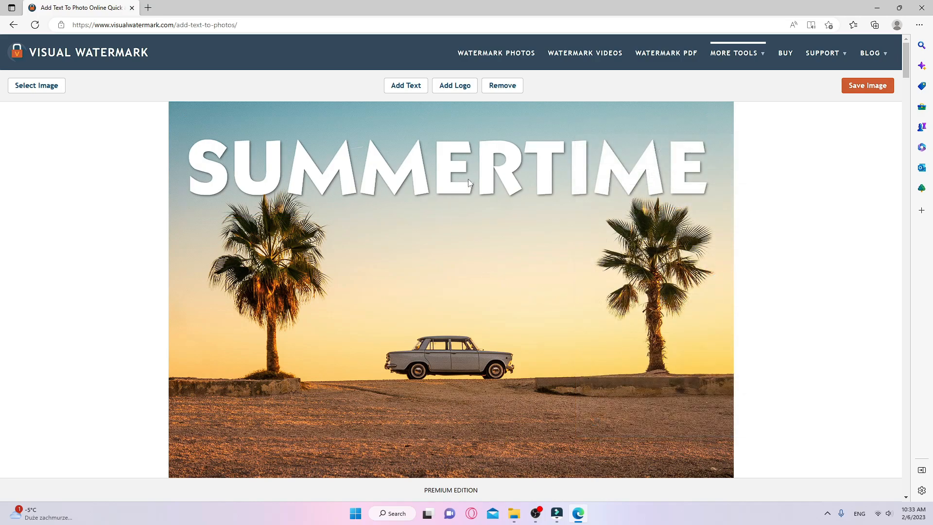
drag(470, 183, 451, 154)
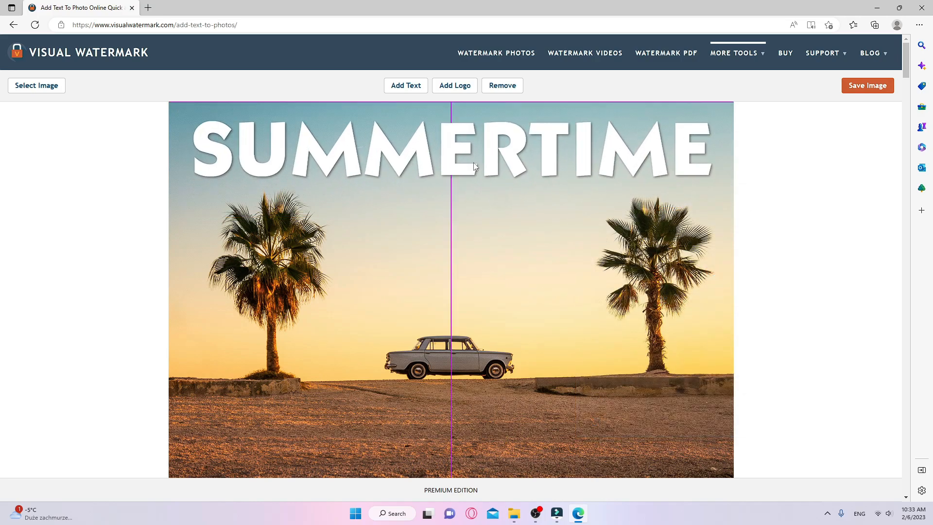
Apply a shadow text effect to SUMMERTIME, leaving the seagull beach photo ready.
click(450, 152)
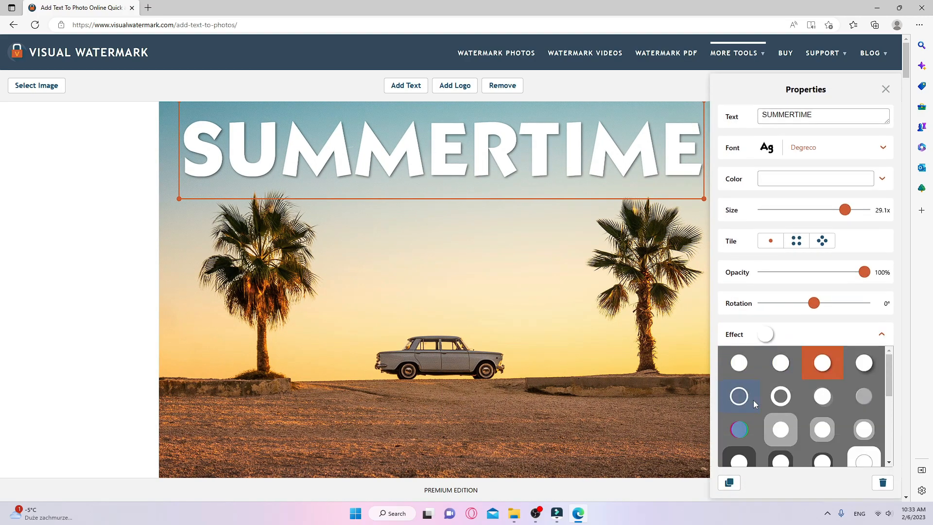
click(822, 363)
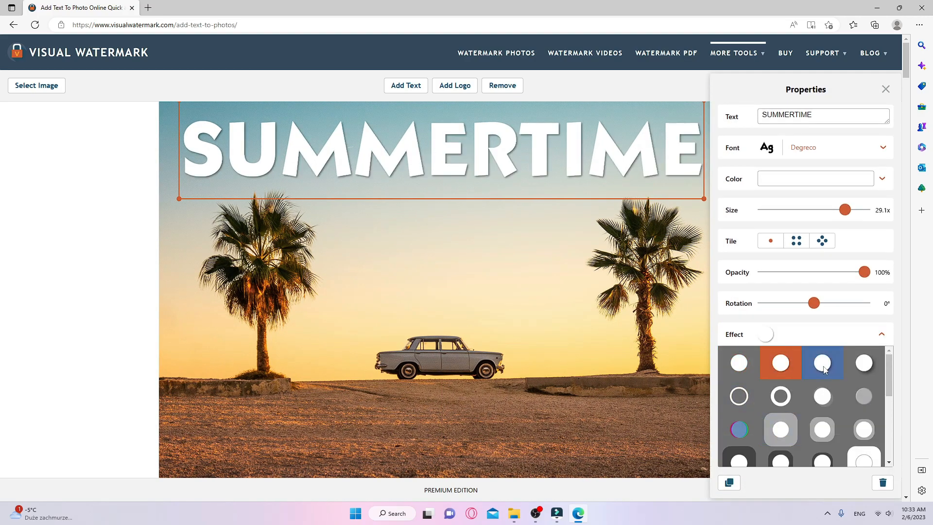
click(822, 397)
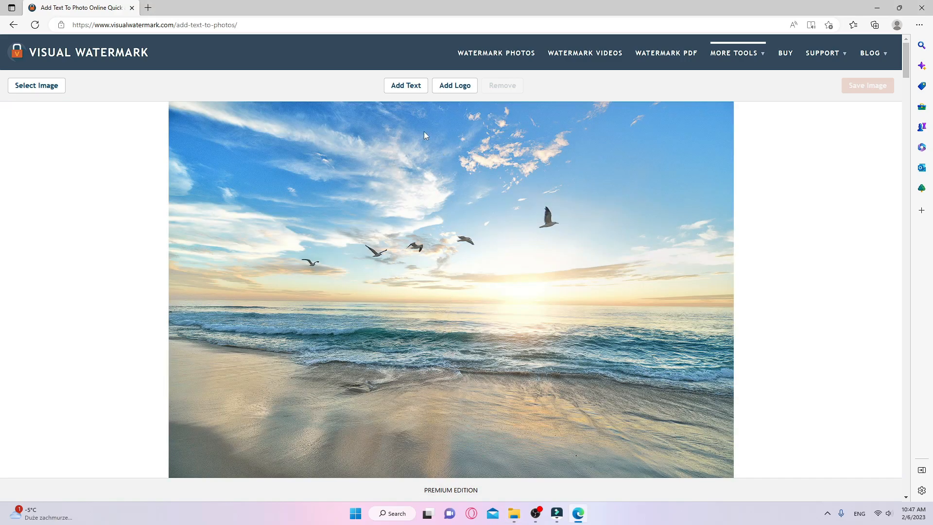
Add 'The world awaits!' to the beach photo, enlarged with tighter line spacing.
click(405, 85)
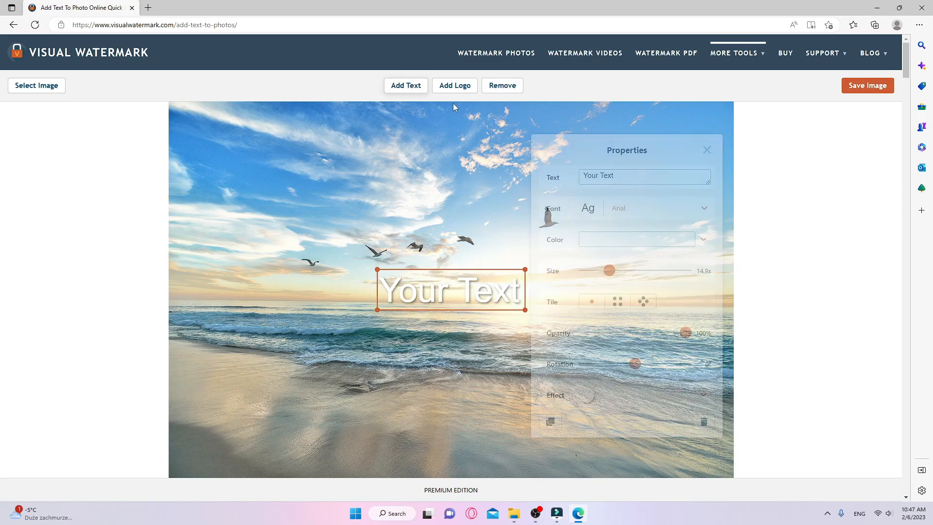
click(644, 176)
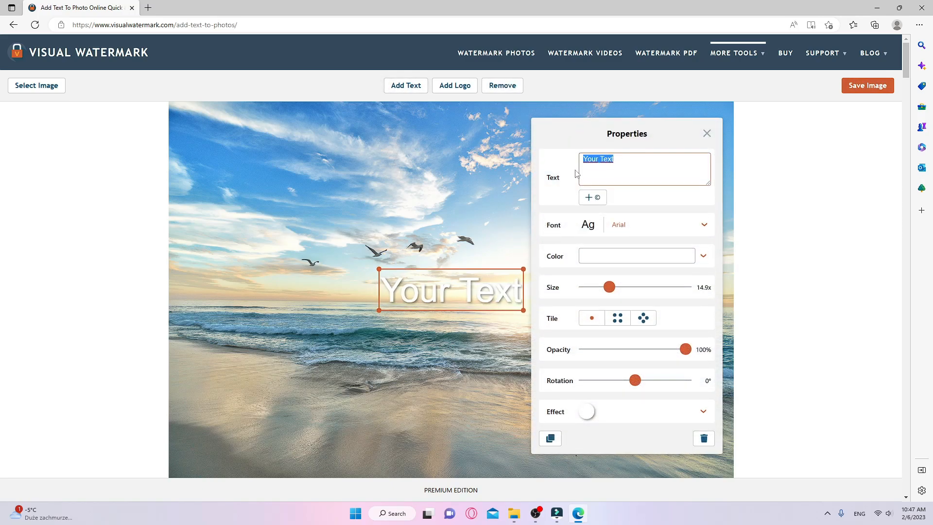
text(The world)
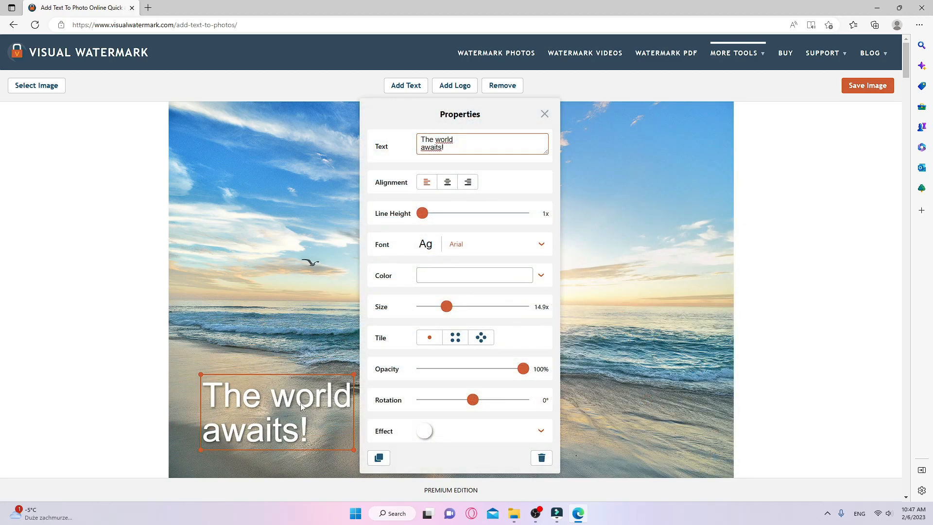
drag(447, 306, 464, 306)
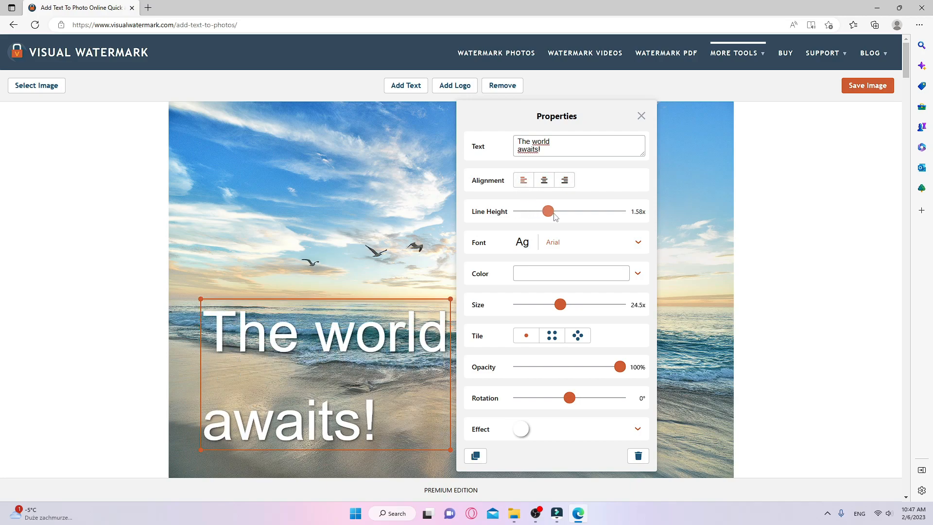
drag(547, 210, 519, 210)
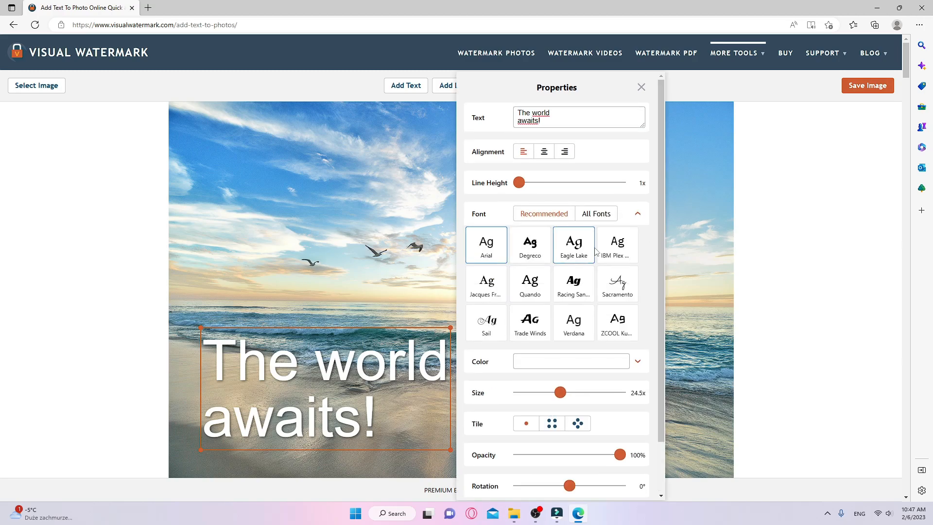
Set the caption in Eagle Lake with a pale green-yellow gradient colour.
click(574, 245)
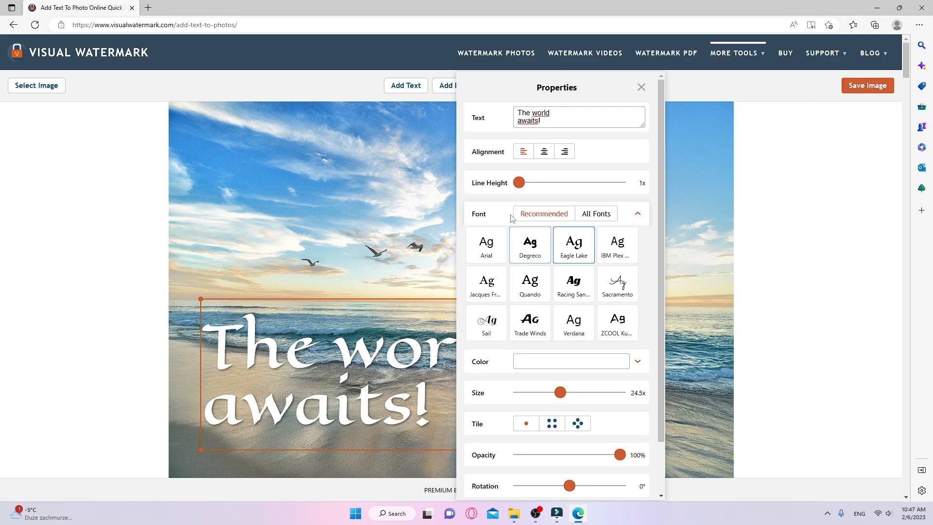
click(642, 87)
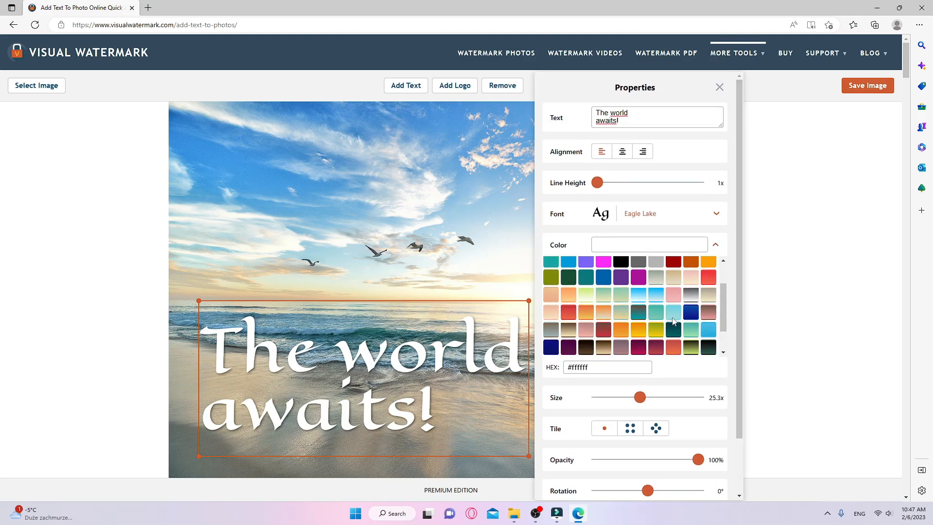
click(673, 306)
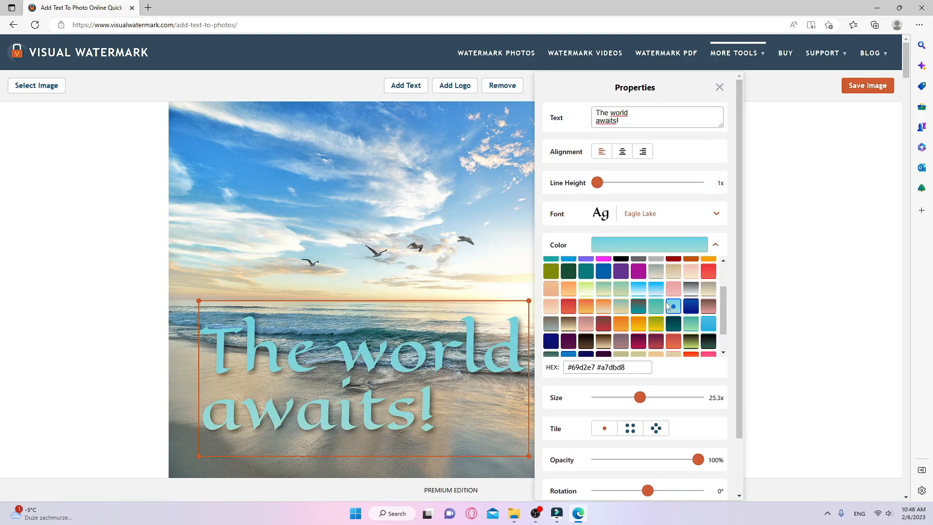
click(603, 288)
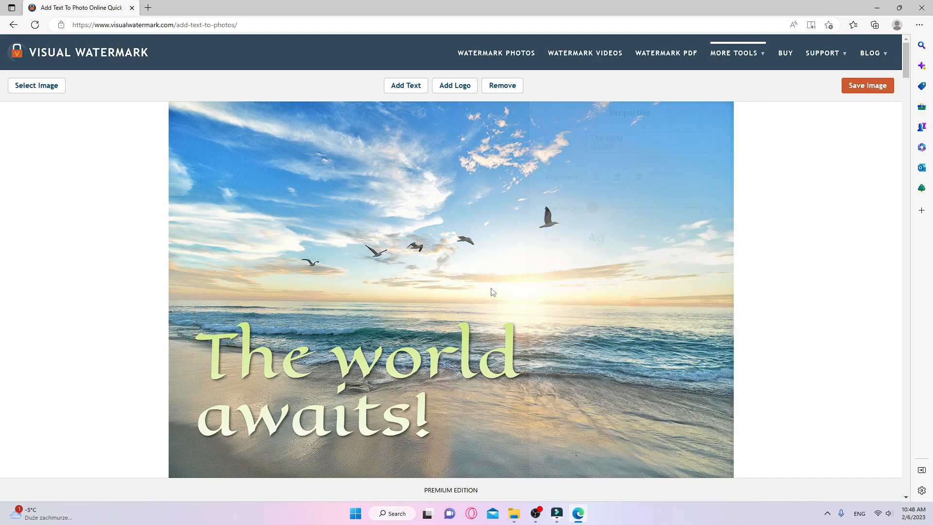
click(876, 25)
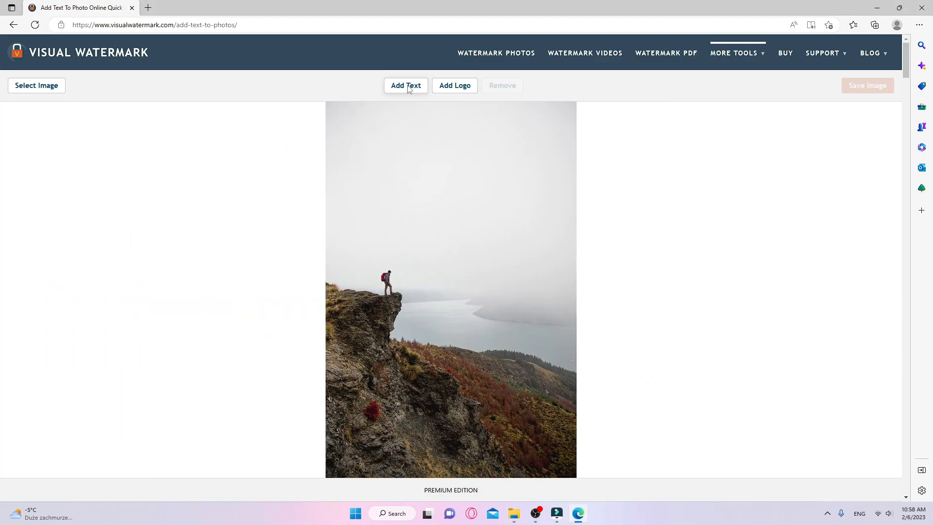
Add THE JOURNEY, NOT THE ARRIVAL, MATTERS. in Racing Sans One plus a T.S.Eliot credit.
click(405, 85)
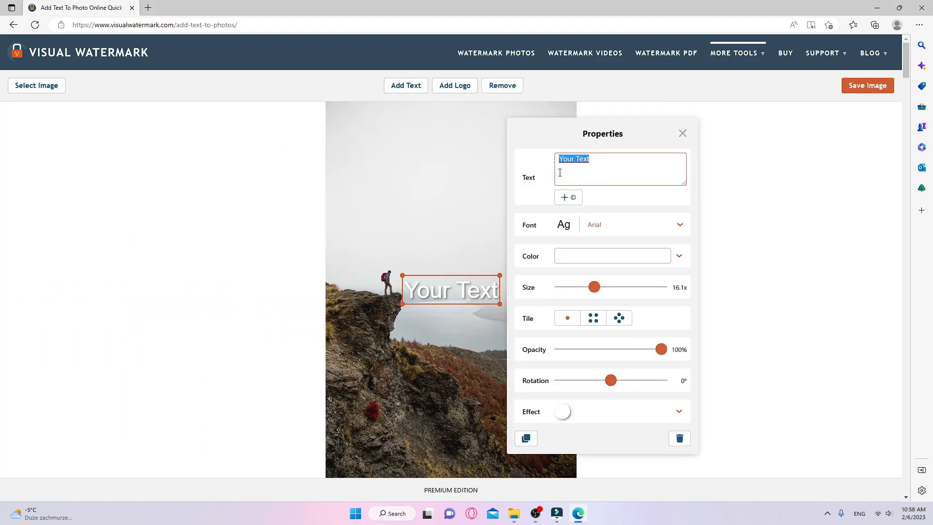
text(THE JOURNEY)
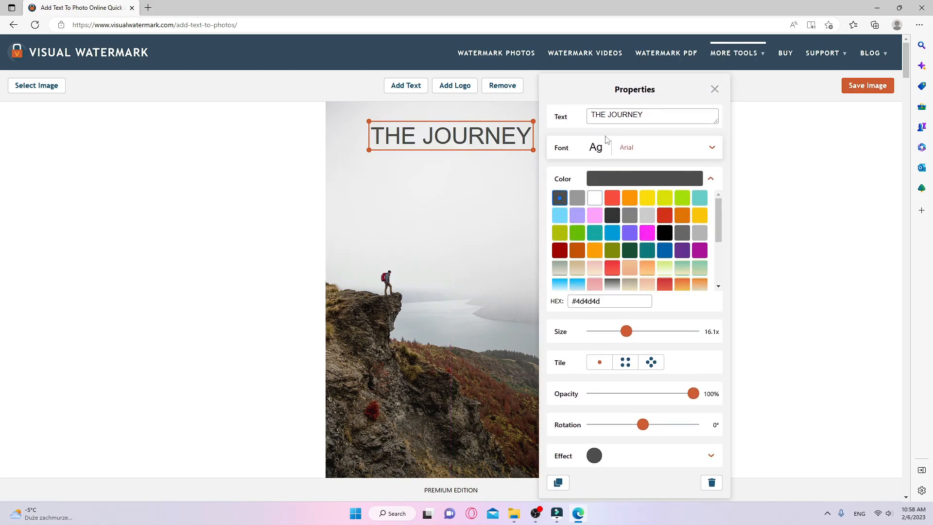
click(656, 220)
text(NOT T)
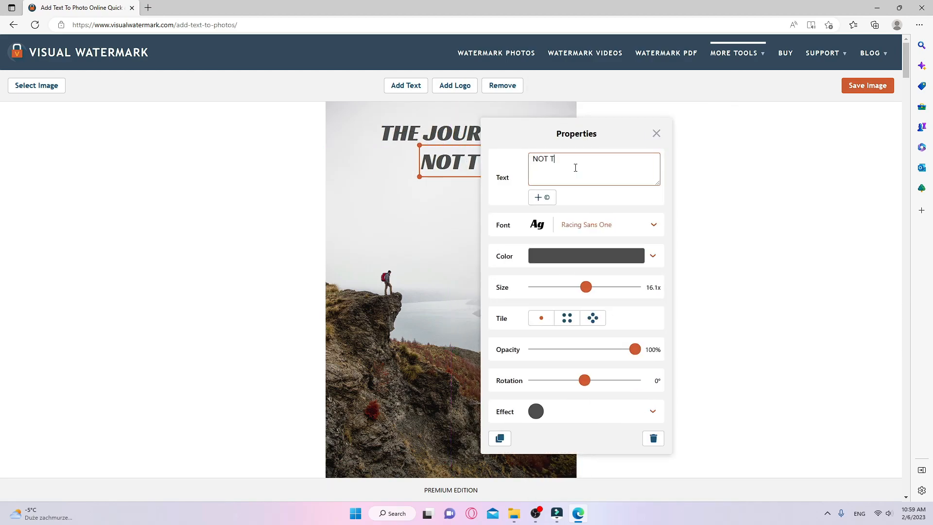
text(HE ARRIVAL)
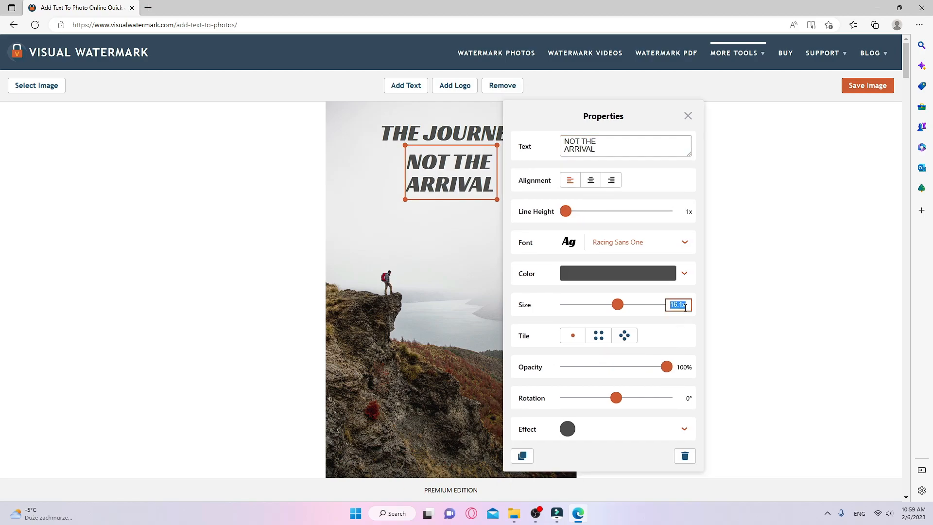
click(687, 116)
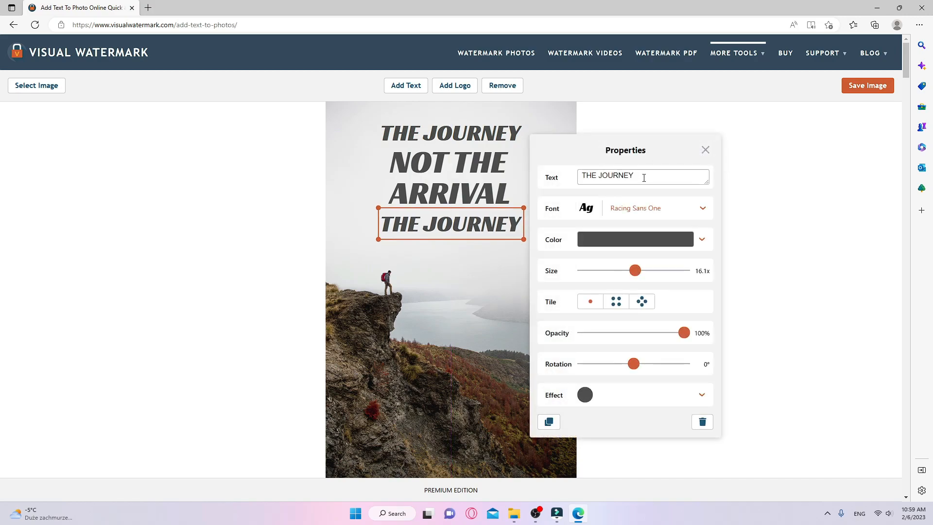
text(MATTERS.)
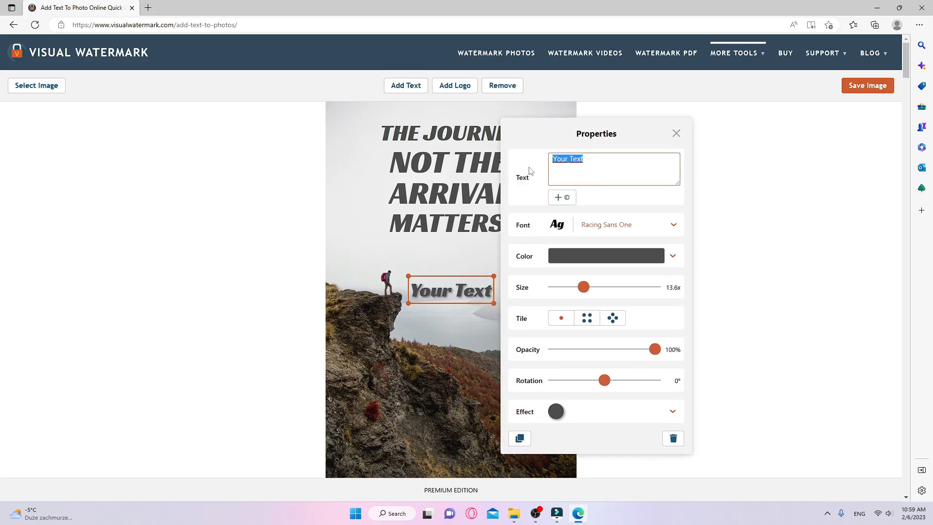
text(T.S.Eliot)
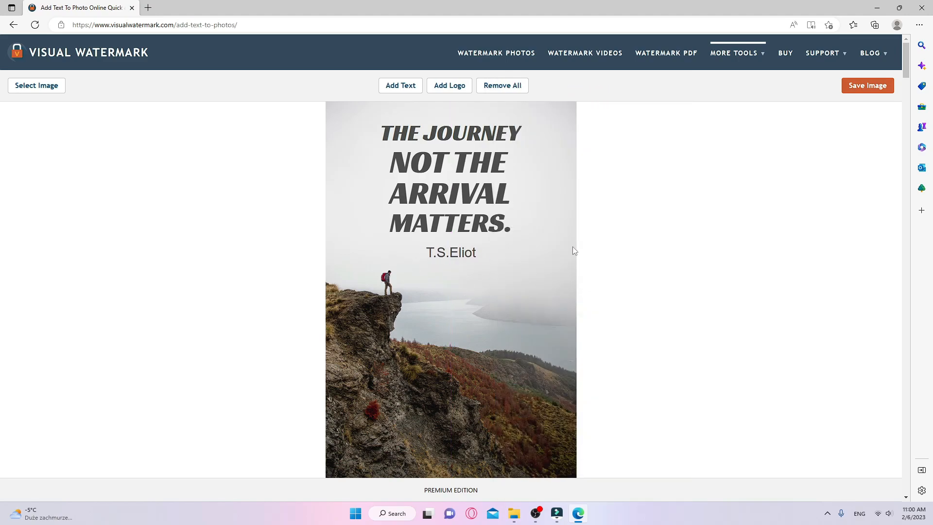
Set THE JOURNEY, NOT THE ARRIVAL and MATTERS. in the Bangers font.
click(451, 133)
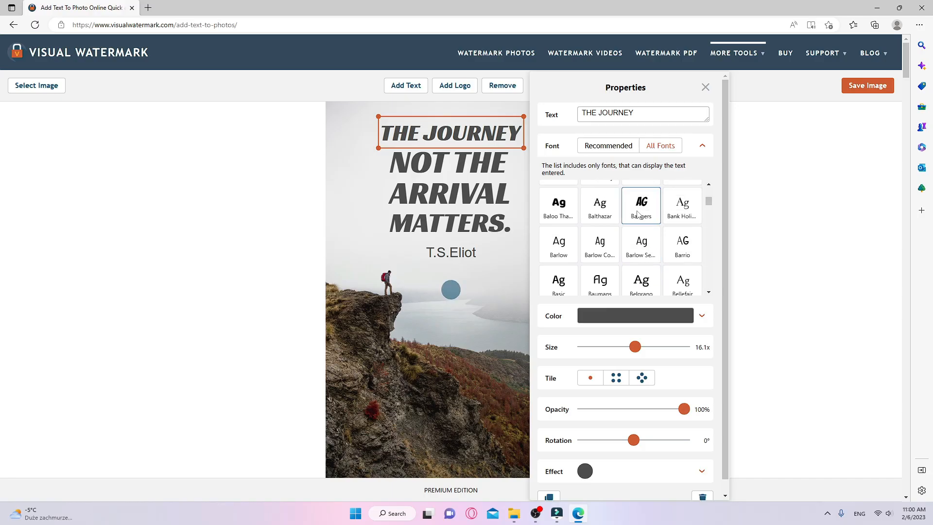
click(451, 172)
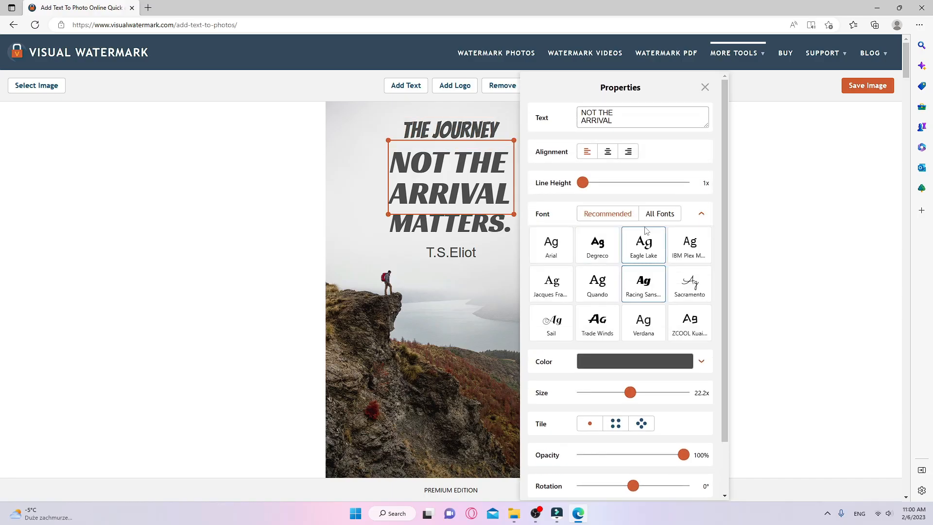
click(660, 214)
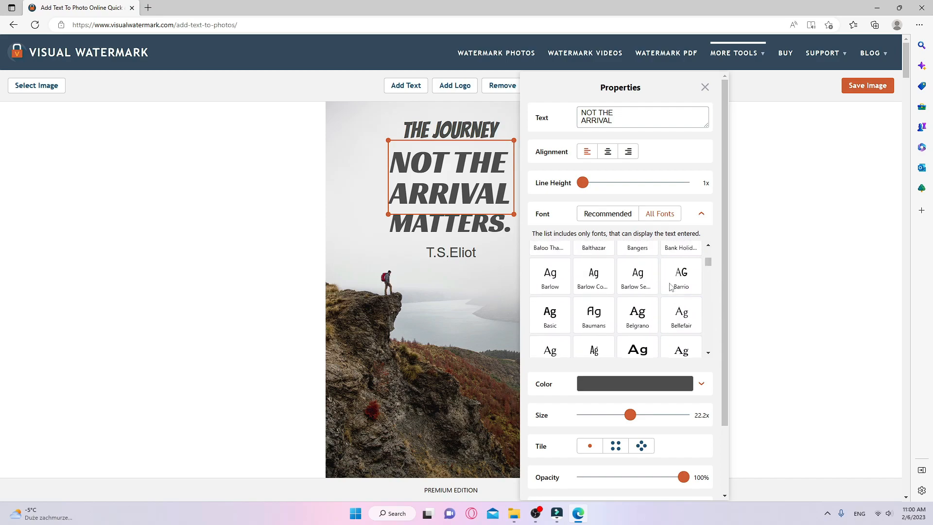
click(451, 222)
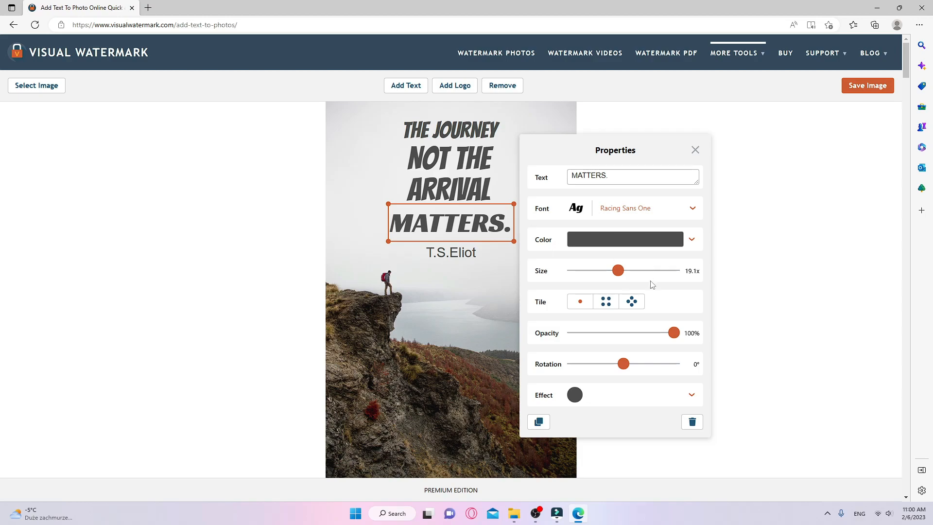
click(690, 208)
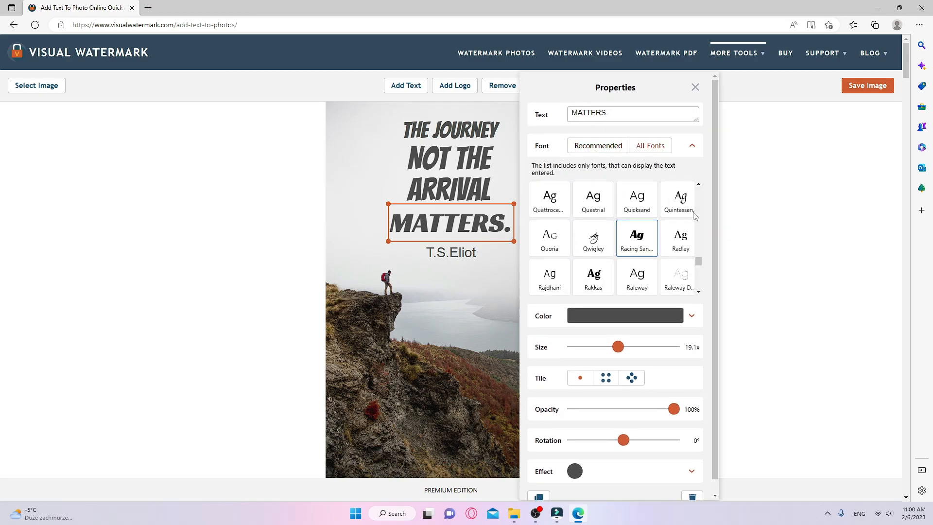
scroll(down, 3)
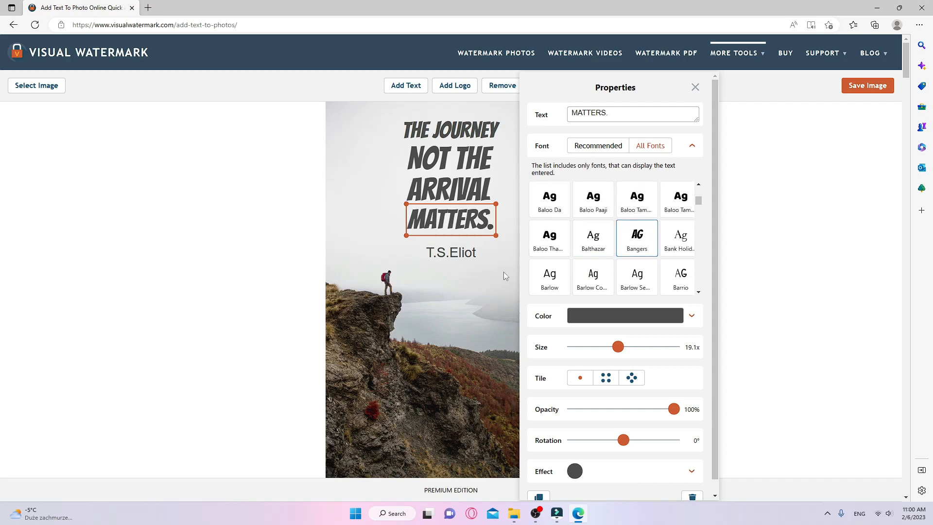
Close text properties and download the captioned cliff-hiker photo.
click(695, 87)
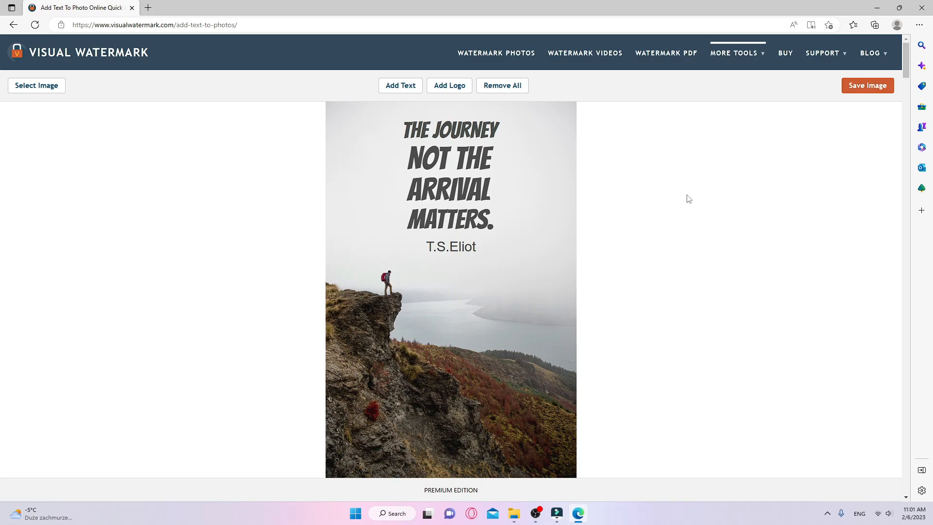
click(867, 85)
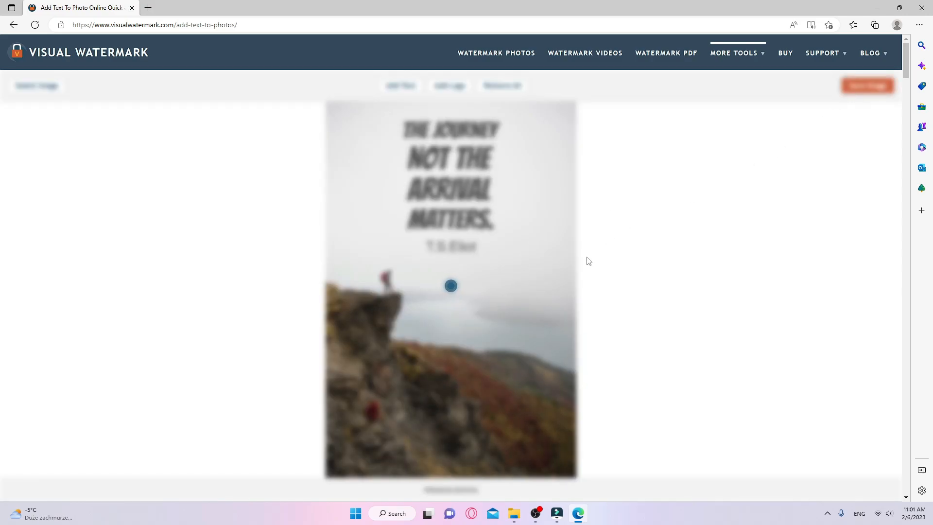
click(875, 24)
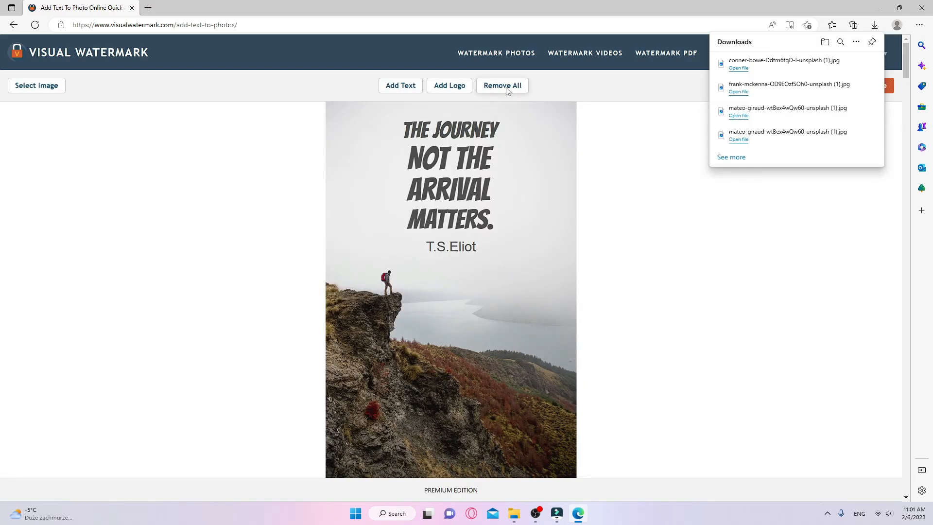
Remove all captions from the cliff-hiker photo.
click(502, 85)
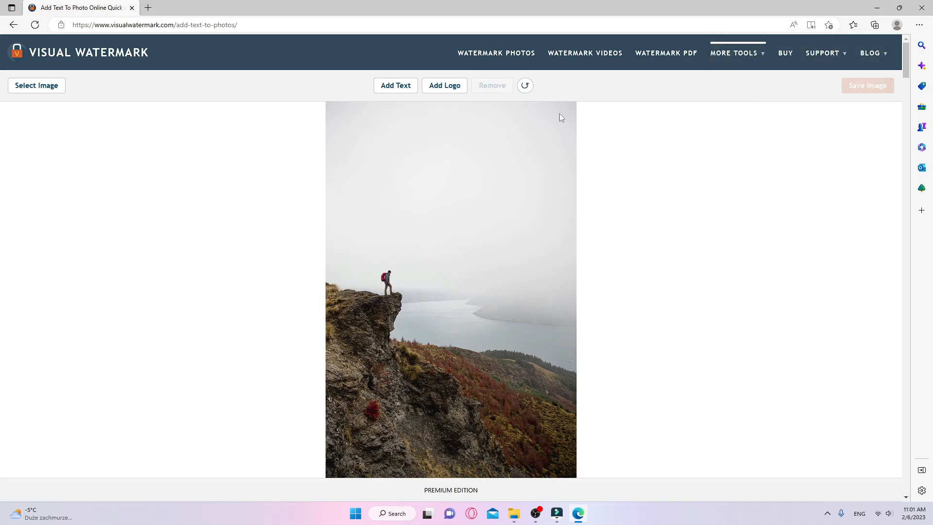
mouse_move(533, 94)
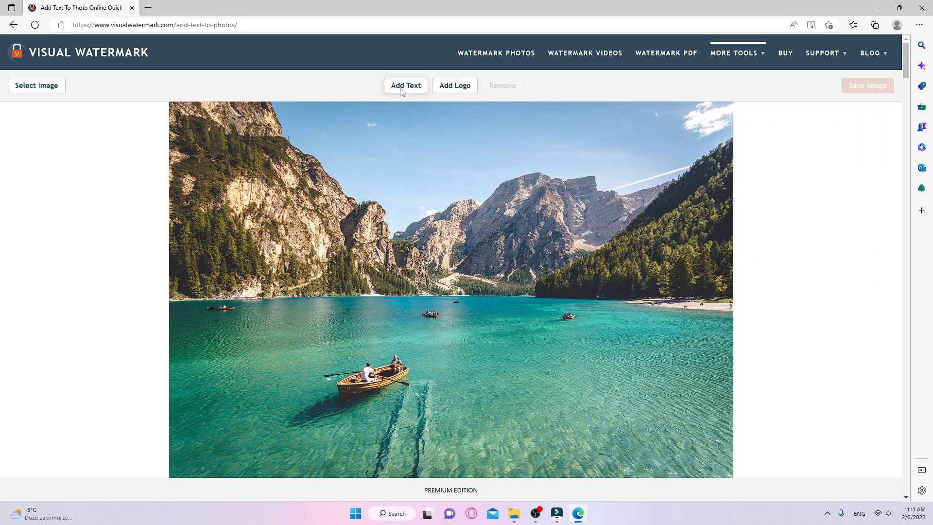
Add a WE TRAVEL caption in Oswald at about 23.4x, then a second placeholder caption.
click(406, 85)
text(WE TRAVEL)
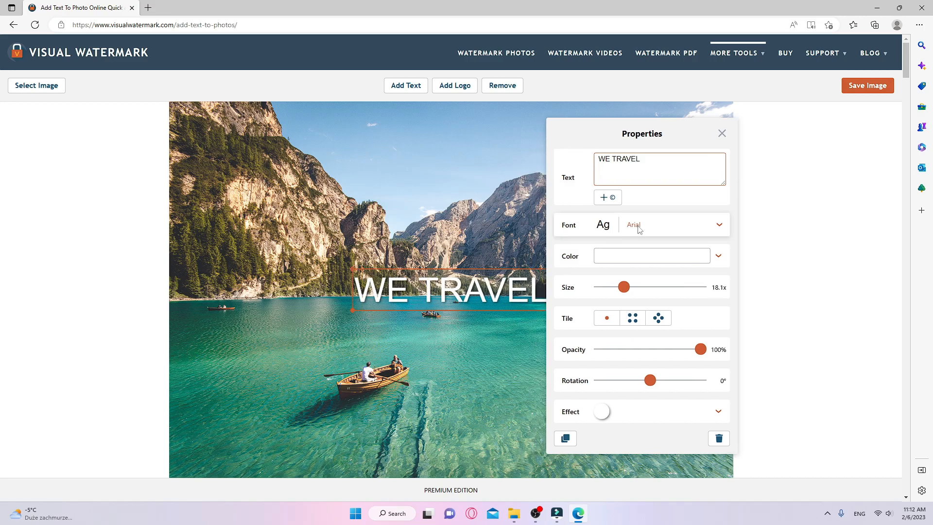
click(718, 225)
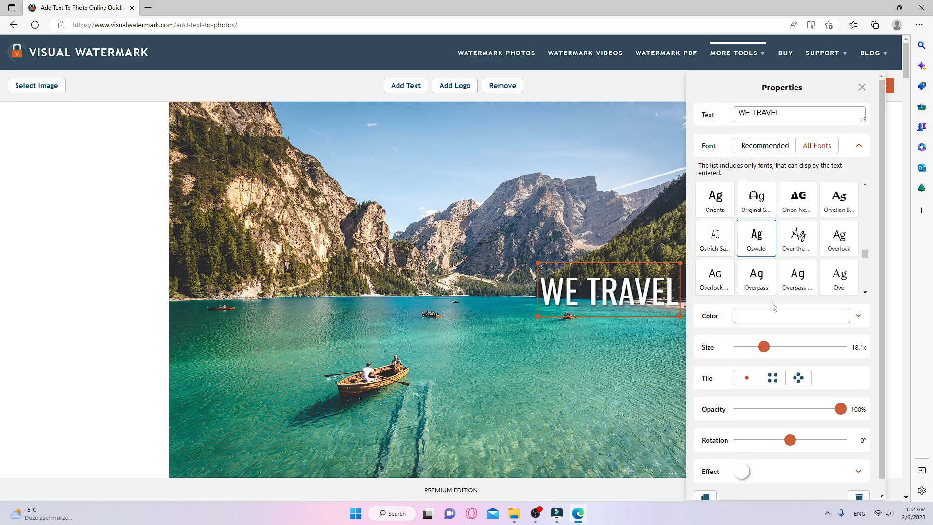
drag(764, 346, 759, 347)
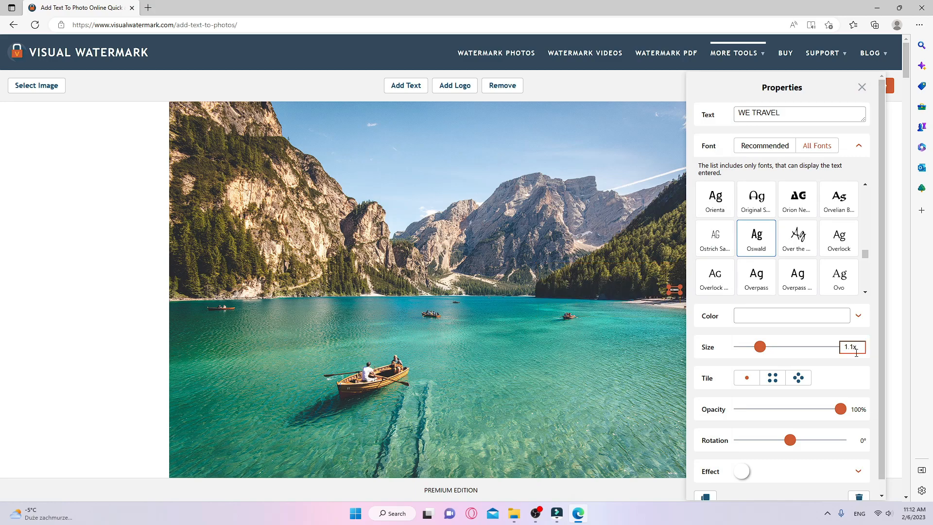
drag(757, 347, 770, 346)
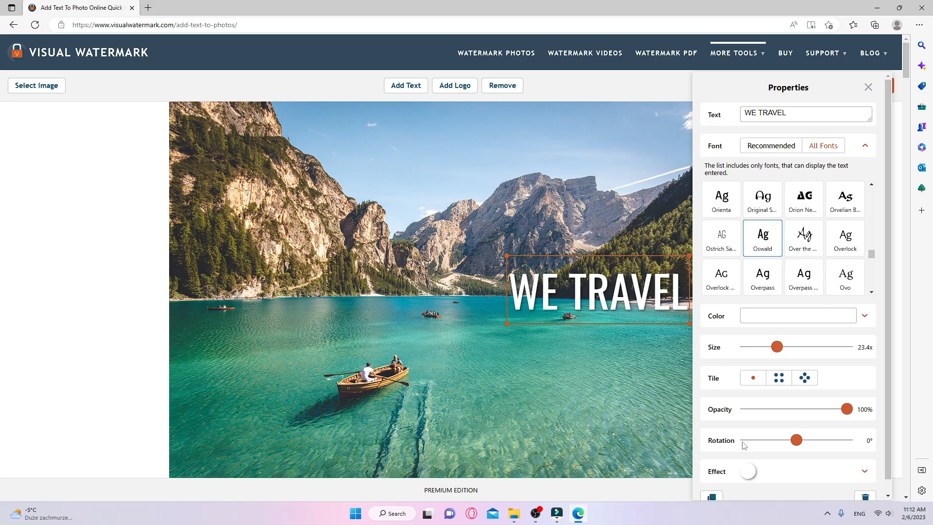
click(864, 146)
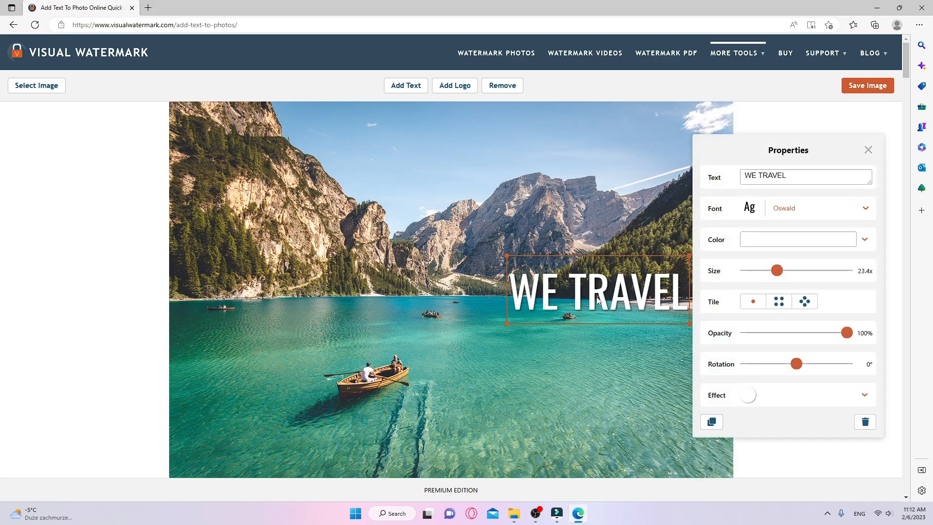
click(405, 85)
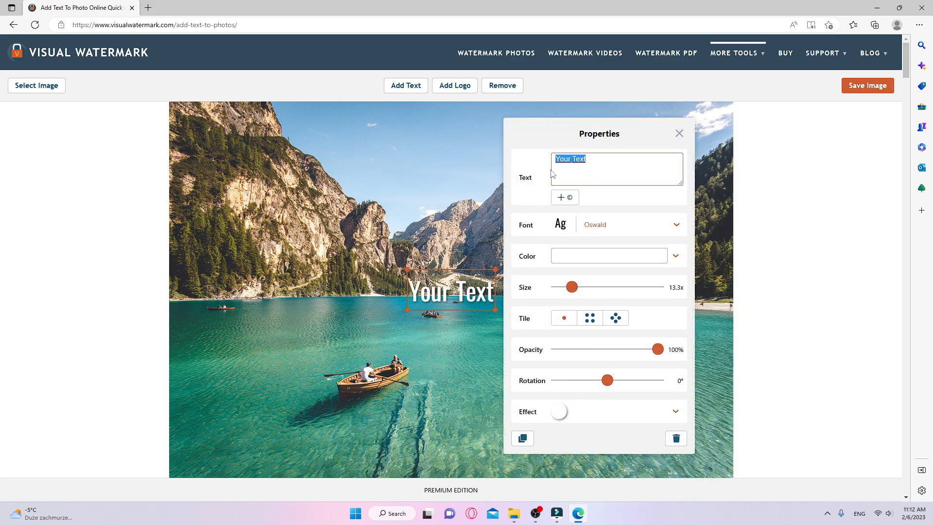
Type the script line 'not to escape life' and enlarge it to about 18x.
text(not to escape life,)
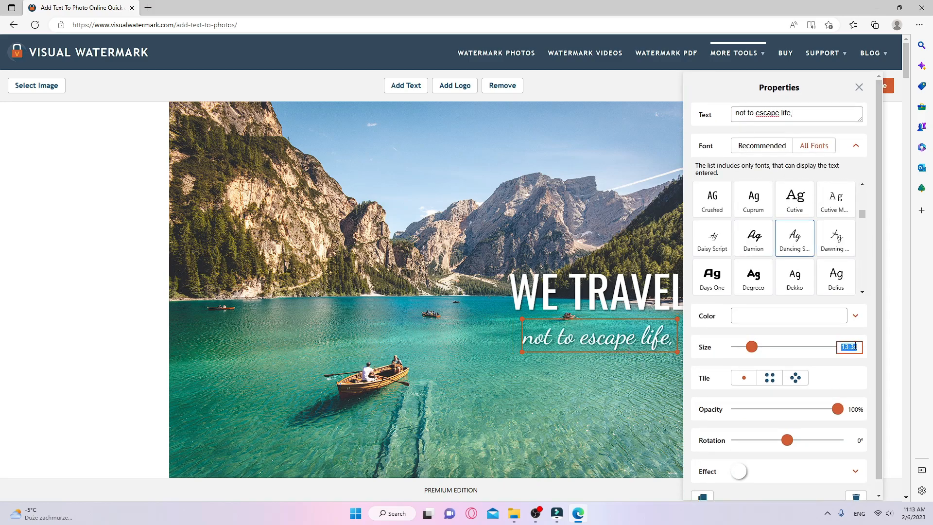
drag(752, 346, 772, 346)
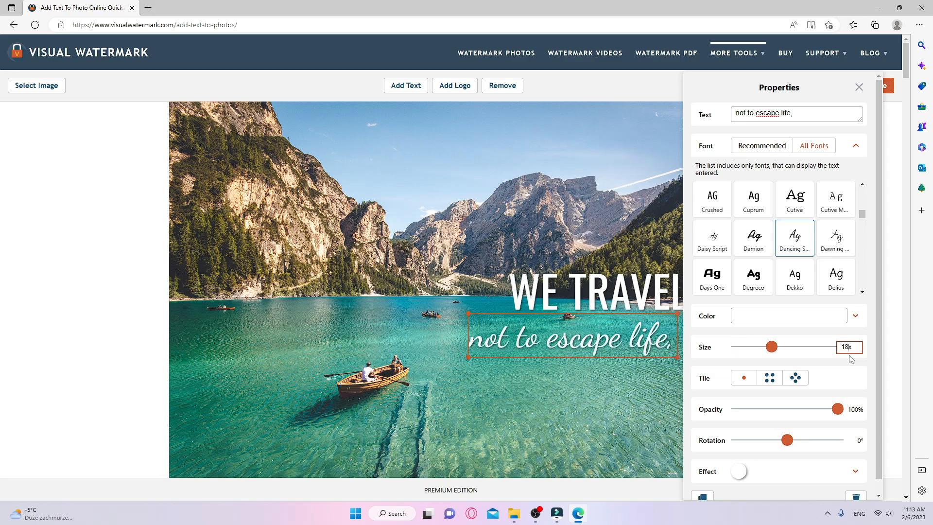
click(859, 87)
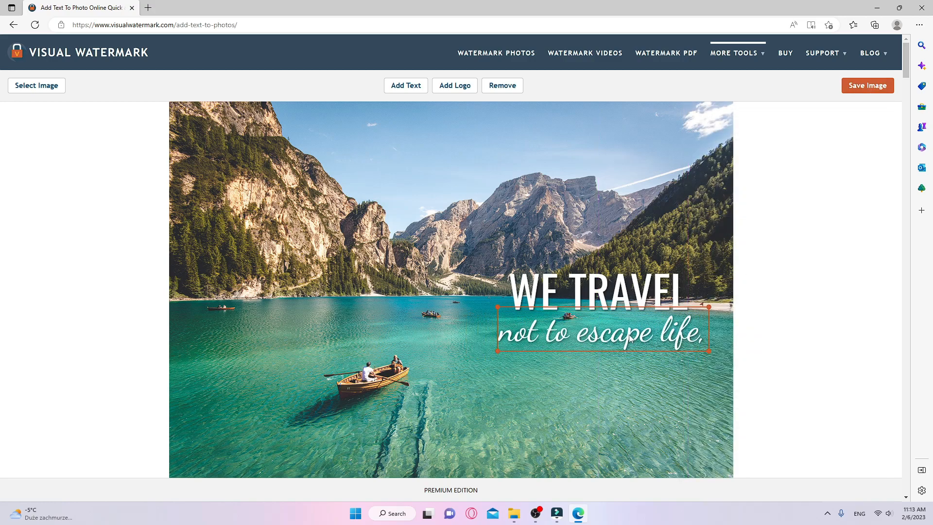
Duplicate WE TRAVEL and retype the copy as BUT FOR LIFE.
click(601, 331)
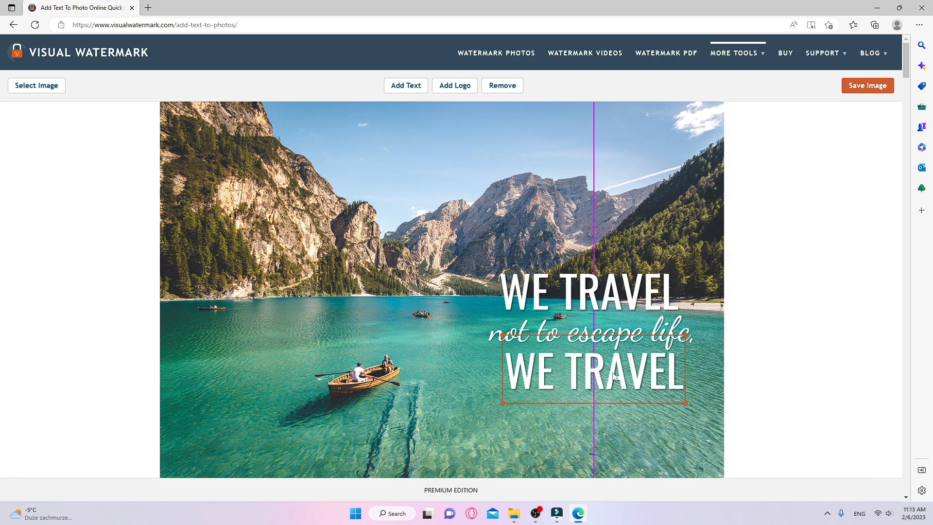
text(BUT)
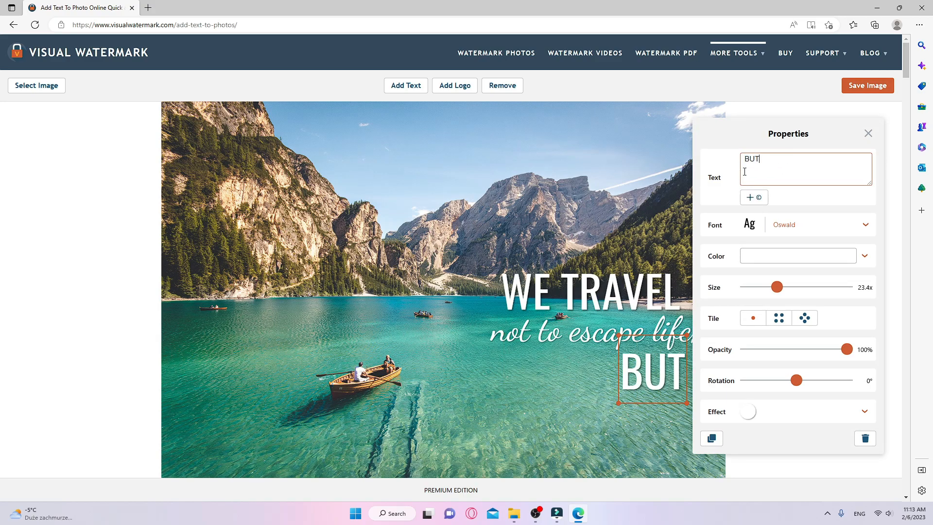
text(FOR LIFE)
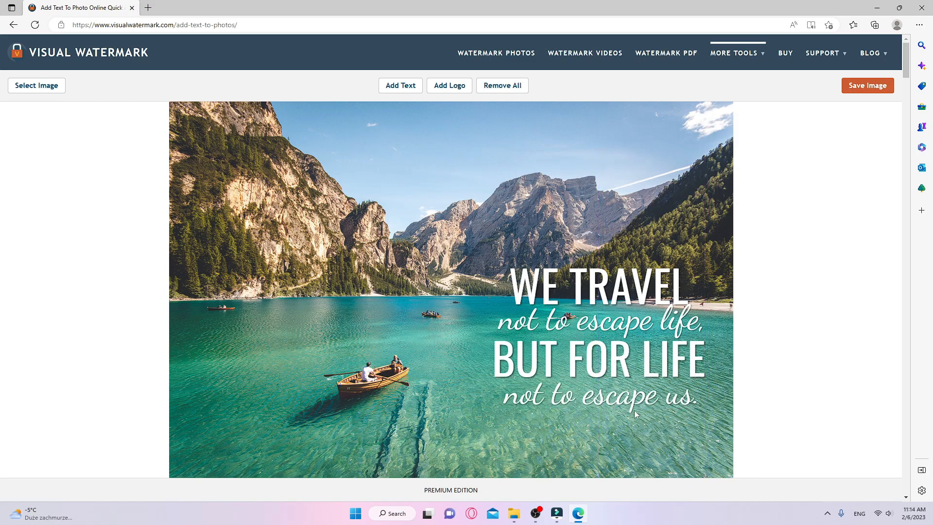
Add a © CORALTRAVEL caption shrunk to about 6.9x, then inspect the WE TRAVEL text.
click(400, 85)
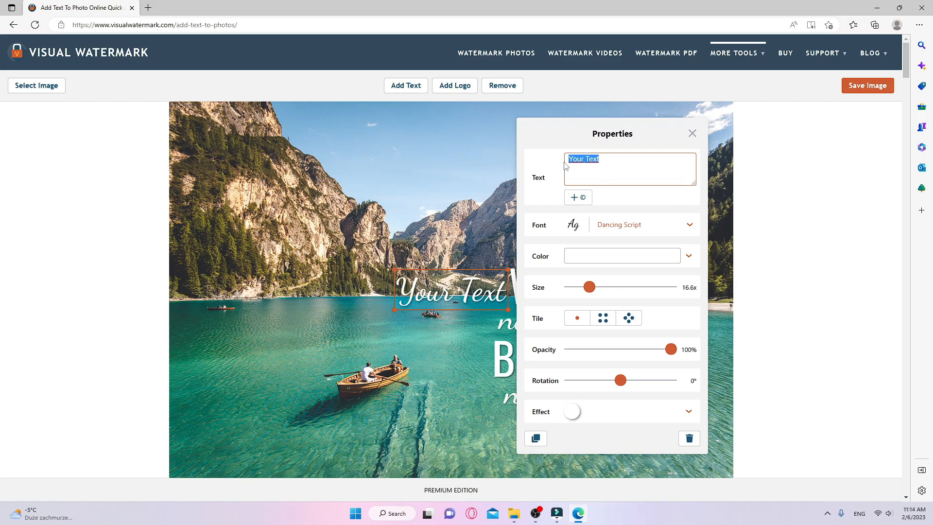
text(CORALTRAVEL)
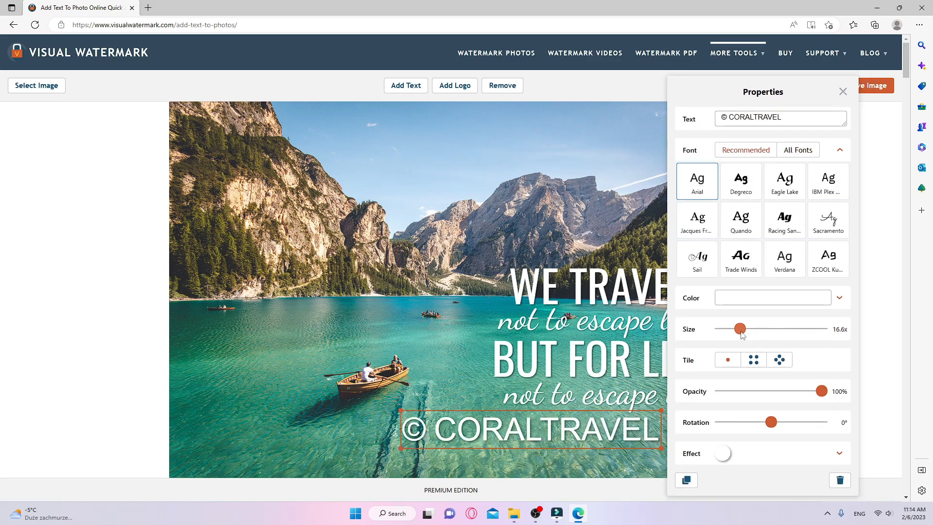
drag(740, 329, 759, 329)
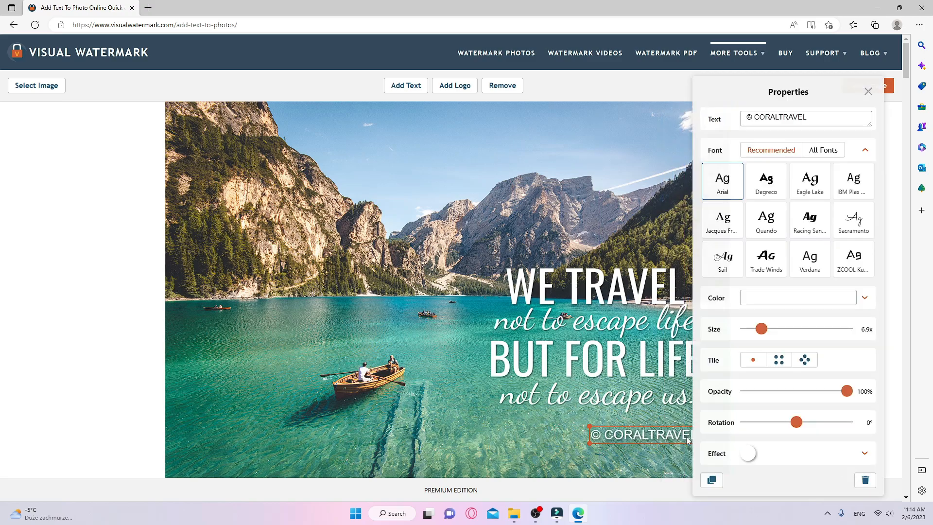
click(868, 91)
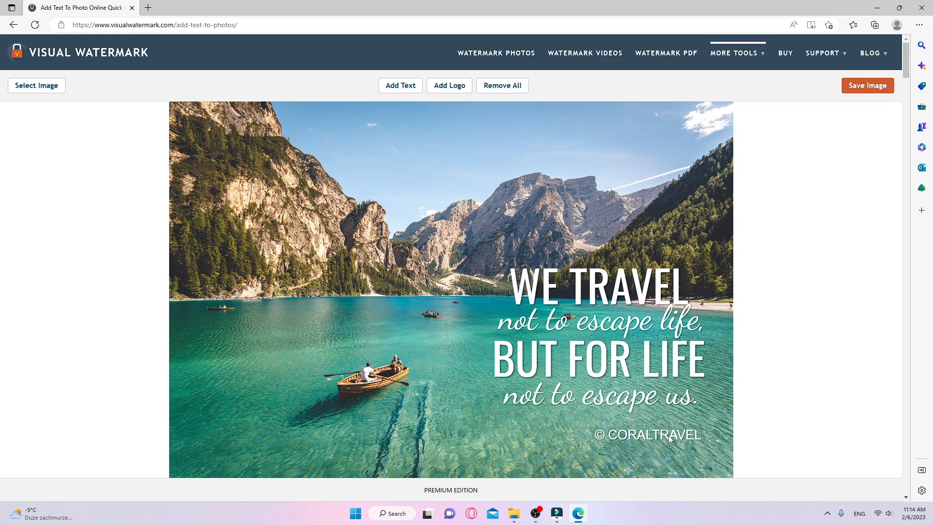
click(595, 280)
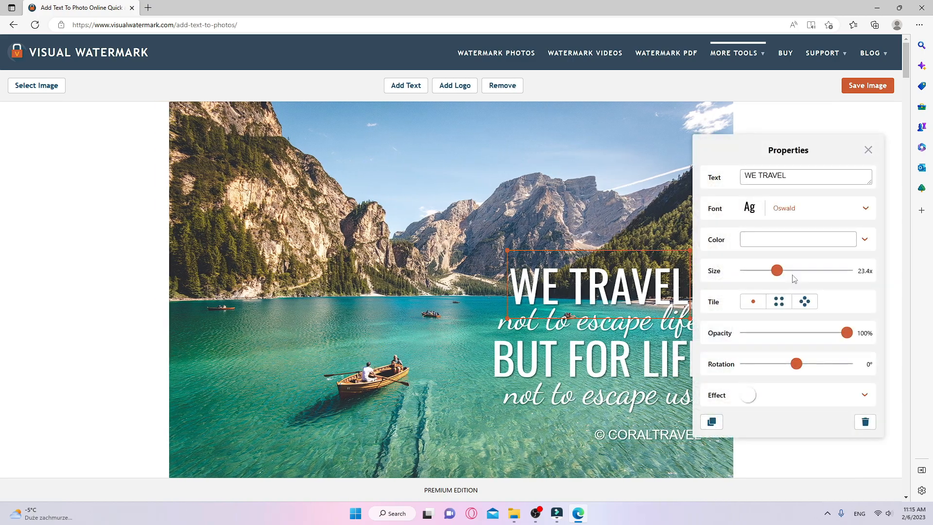
click(864, 239)
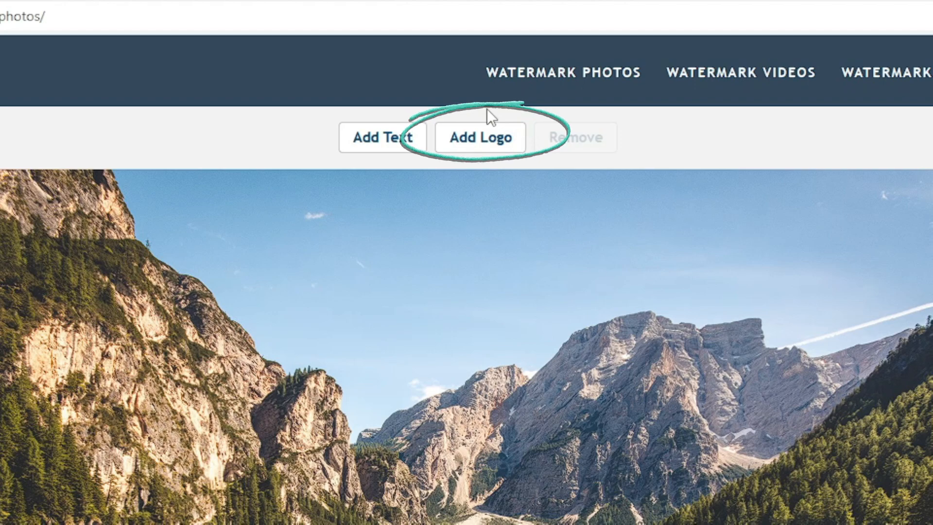
Add the R.png logo to the lake photo.
click(480, 137)
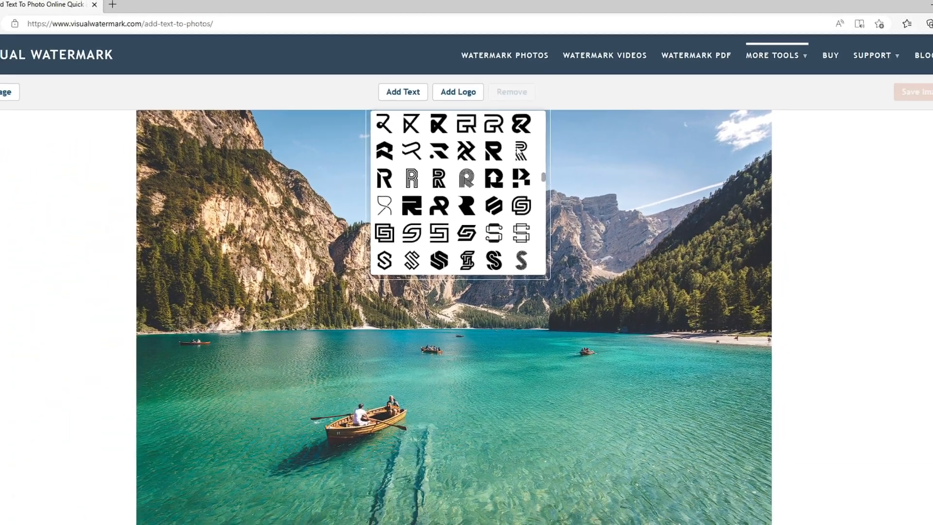
click(458, 92)
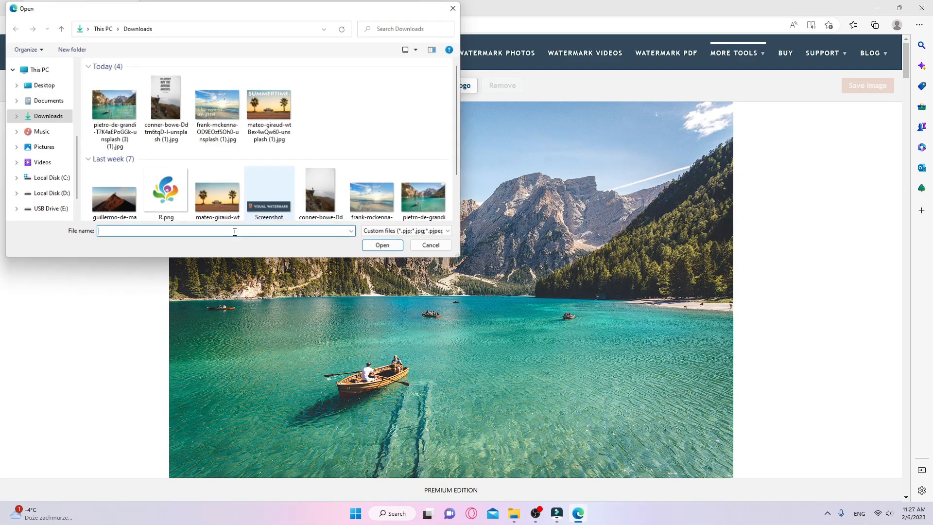
double_click(165, 189)
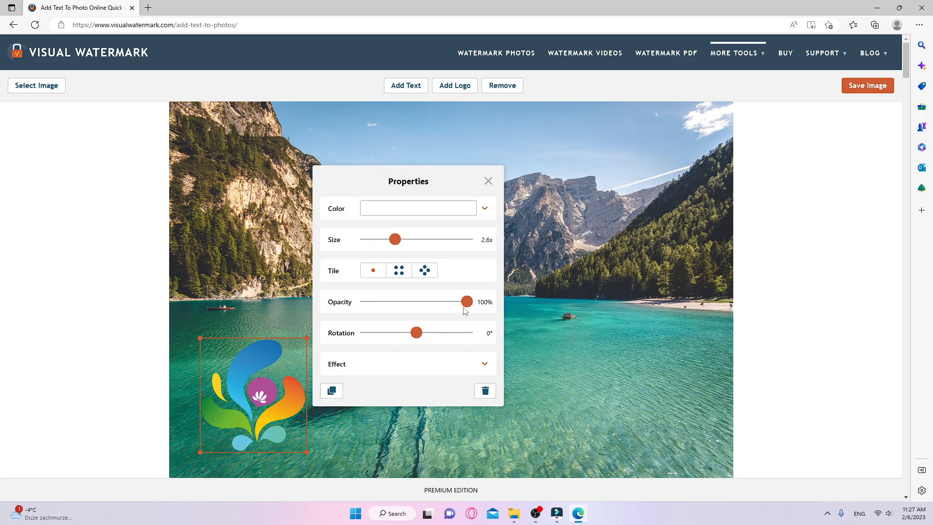
Move the VISUAL WATERMARK logo lower left, try a shadow effect, then delete it.
drag(395, 239, 376, 239)
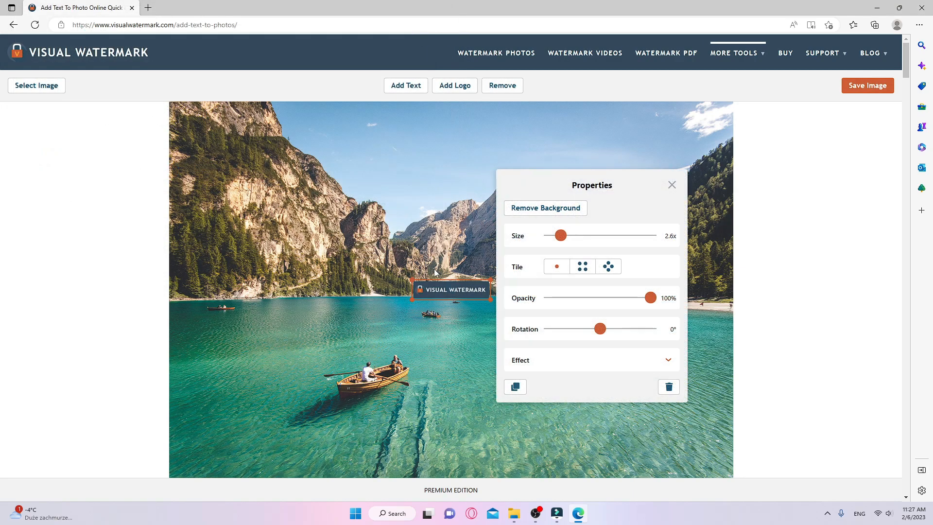
drag(451, 289, 250, 441)
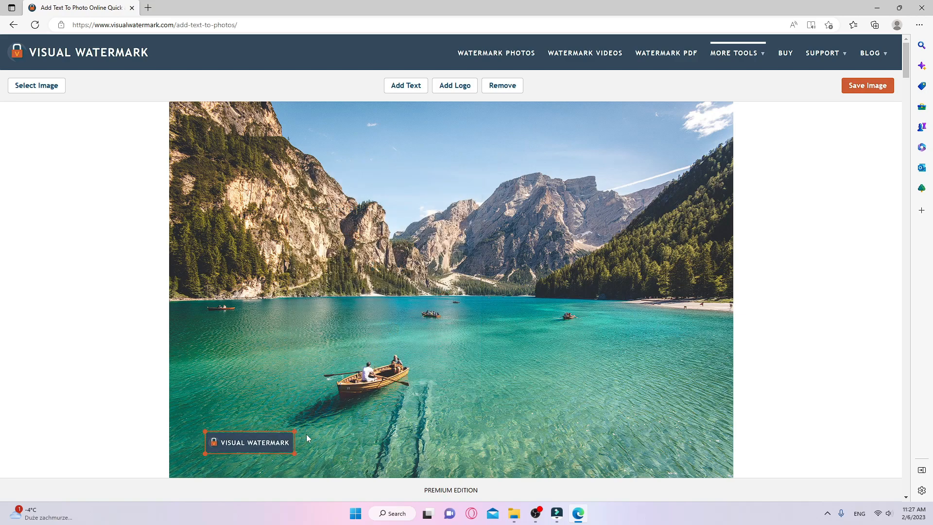
click(249, 442)
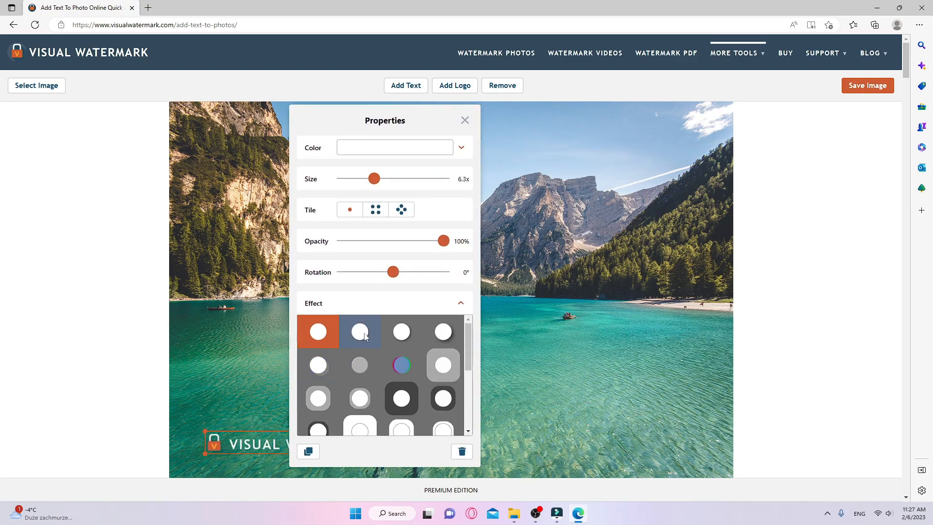
click(442, 332)
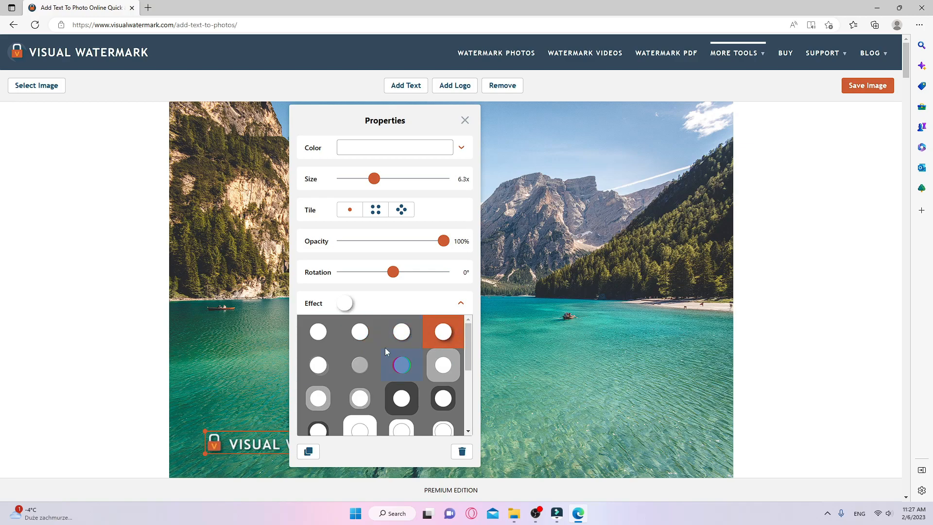
click(464, 120)
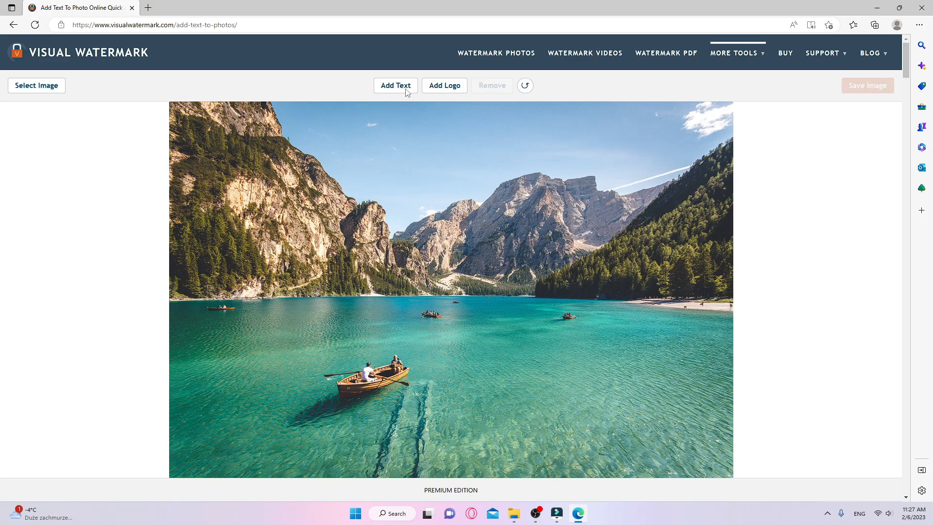
Add a © CORALTRAVEL text watermark and shrink it slightly.
click(396, 85)
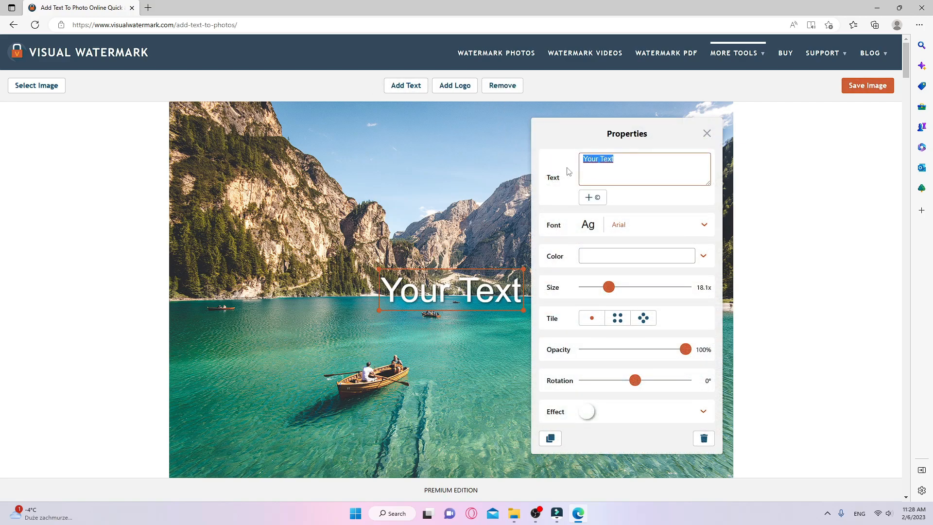
text(CORAL)
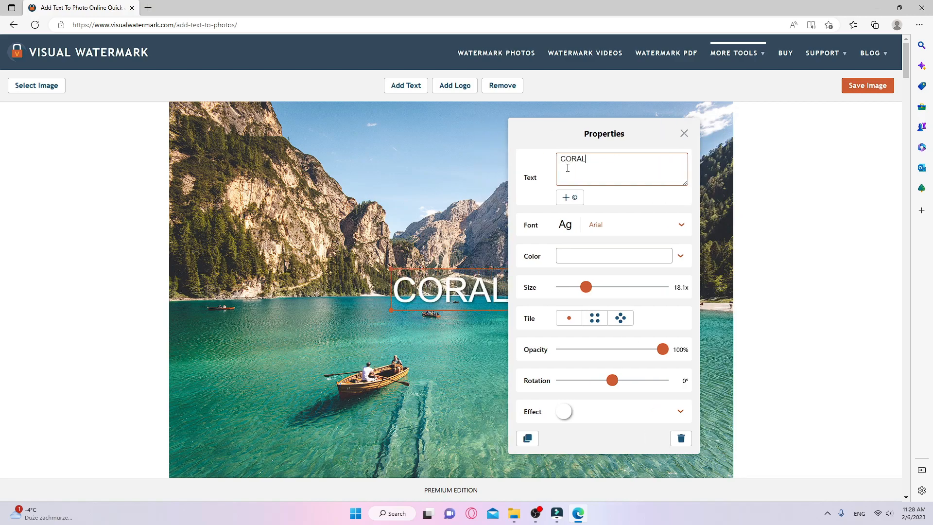
text(TRAVEL)
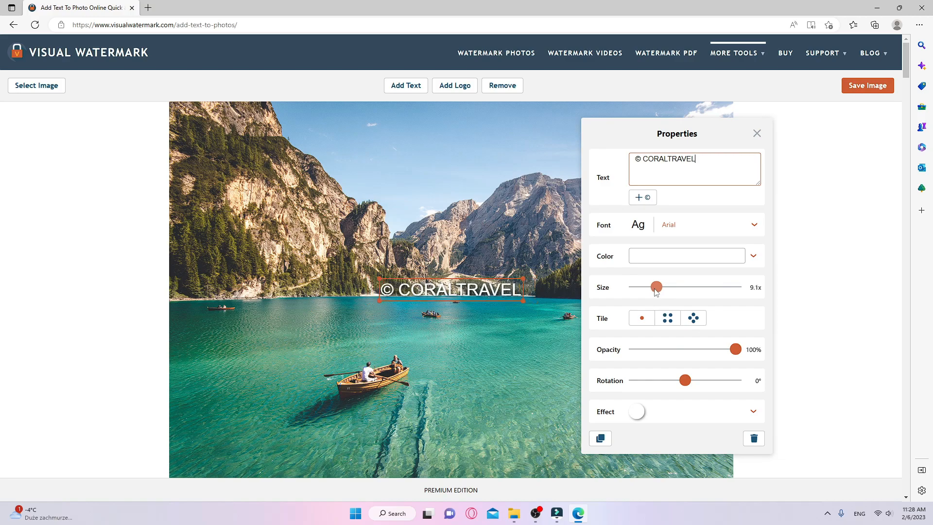
drag(657, 287, 592, 271)
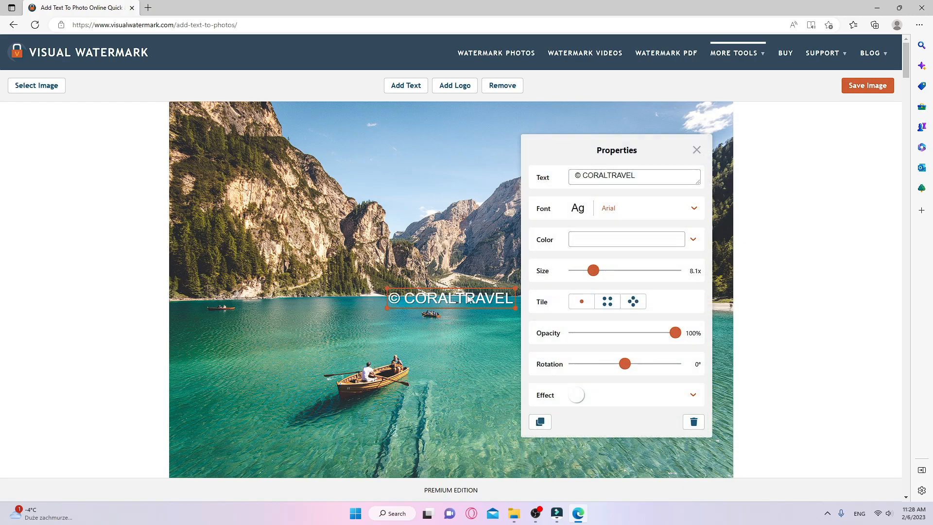
Try a staggered tile, adjusting spacing, opacity and rotation, then close Properties.
click(633, 301)
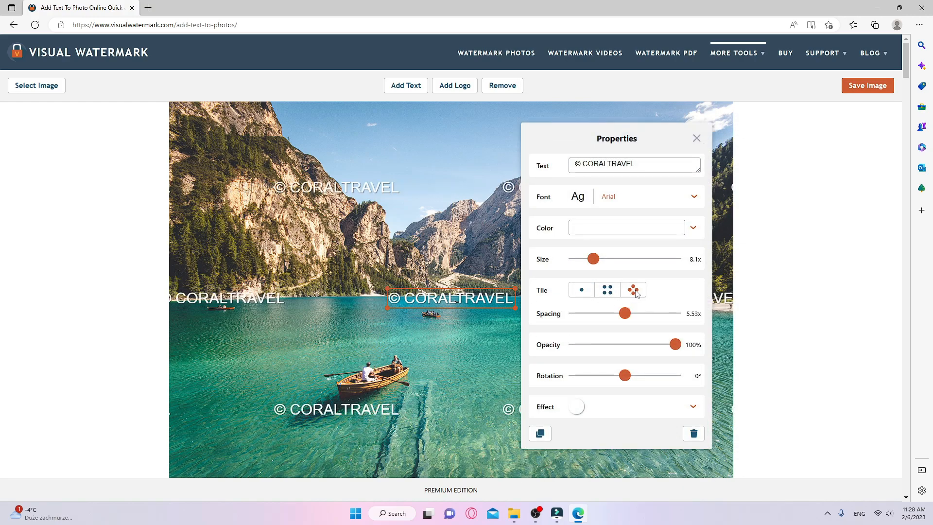
drag(625, 314, 596, 314)
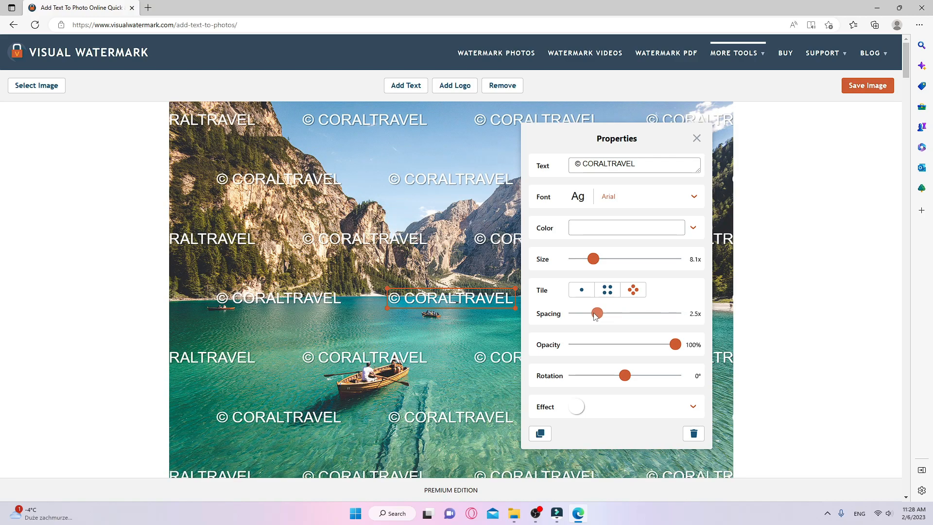
drag(595, 313, 608, 313)
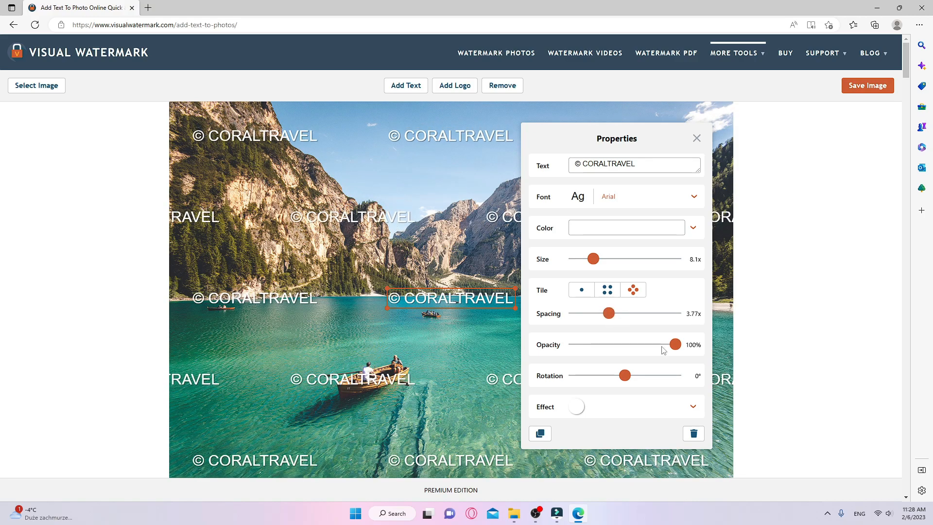
drag(675, 345, 636, 344)
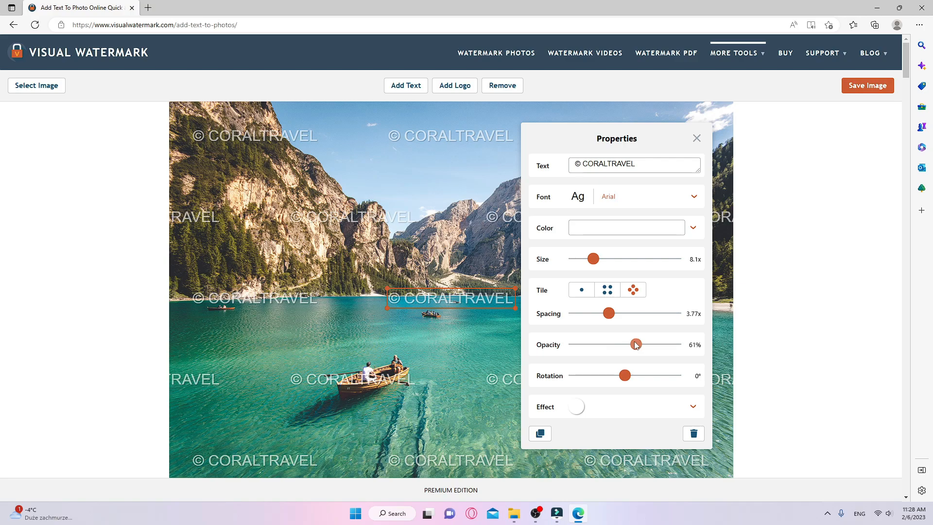
drag(636, 344, 690, 344)
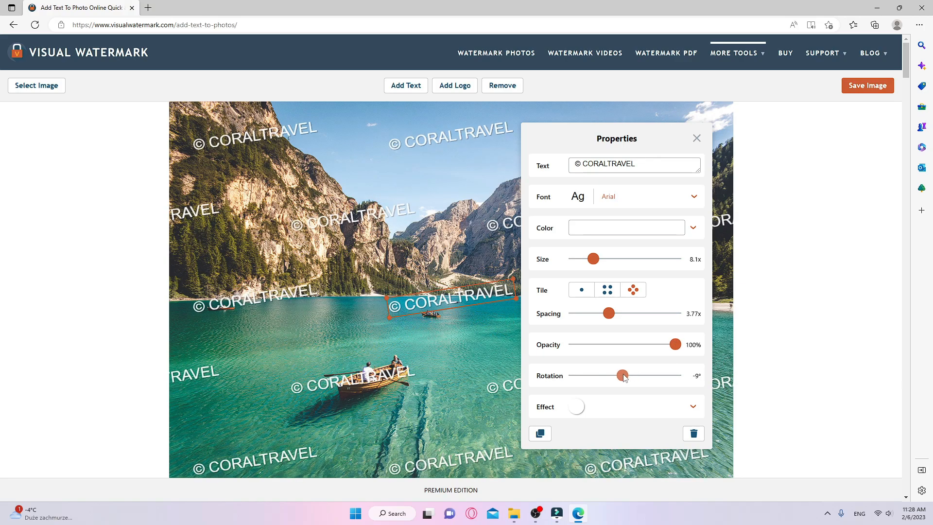
drag(623, 375, 625, 374)
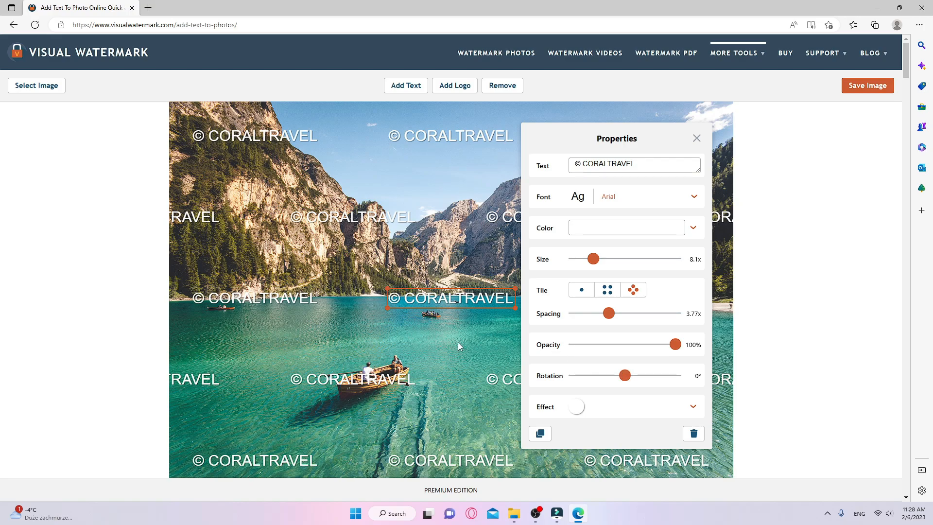
click(696, 138)
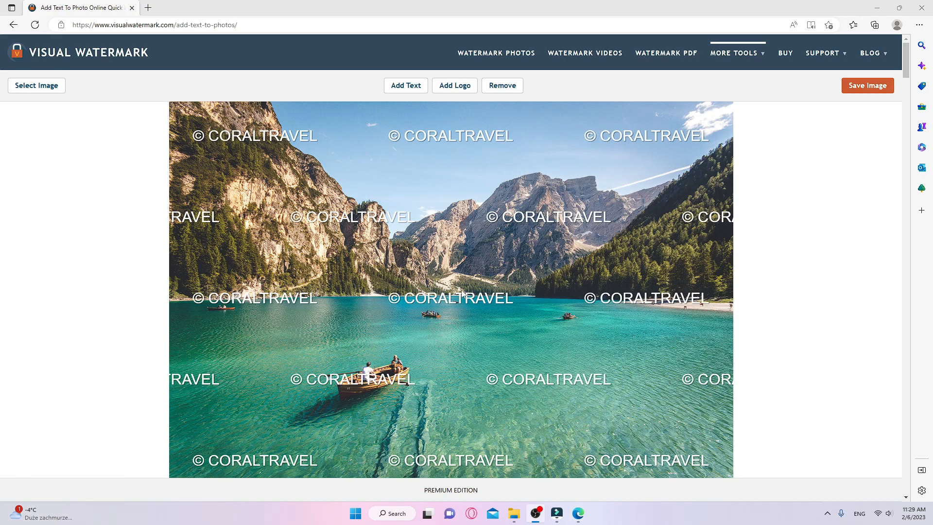
click(606, 413)
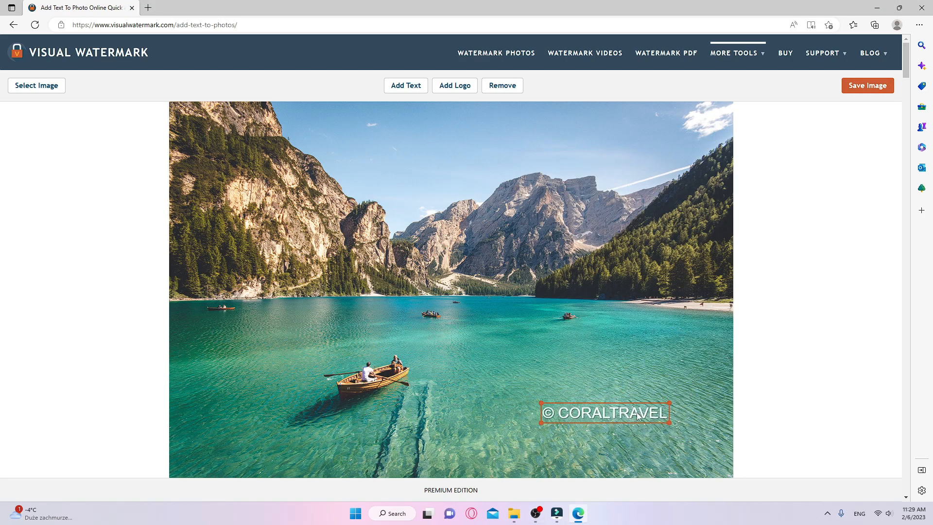
Apply a shadow effect to the © CORALTRAVEL text and download the watermarked lake photo.
double_click(605, 413)
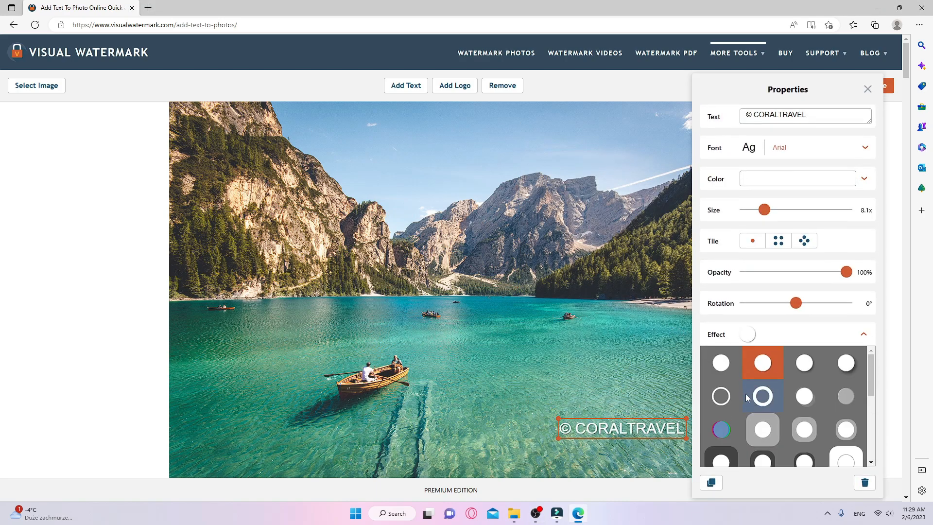
click(804, 396)
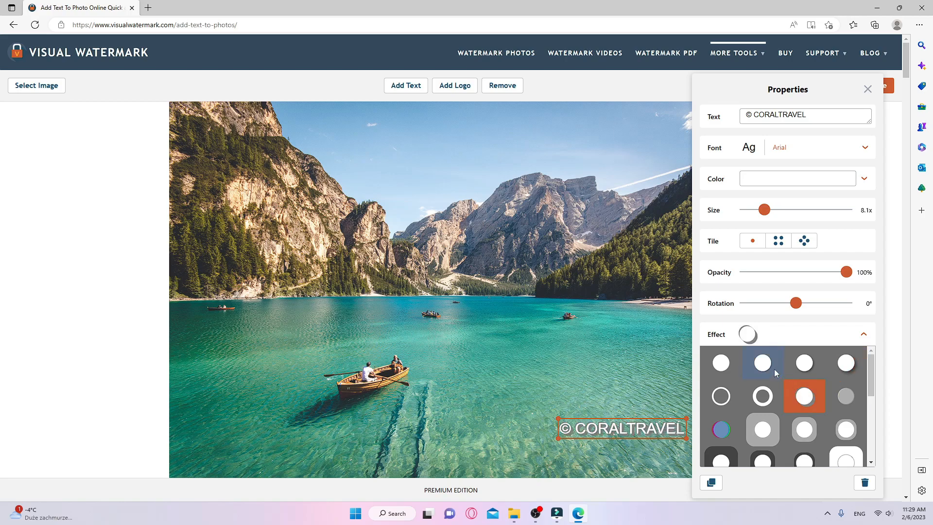
click(867, 88)
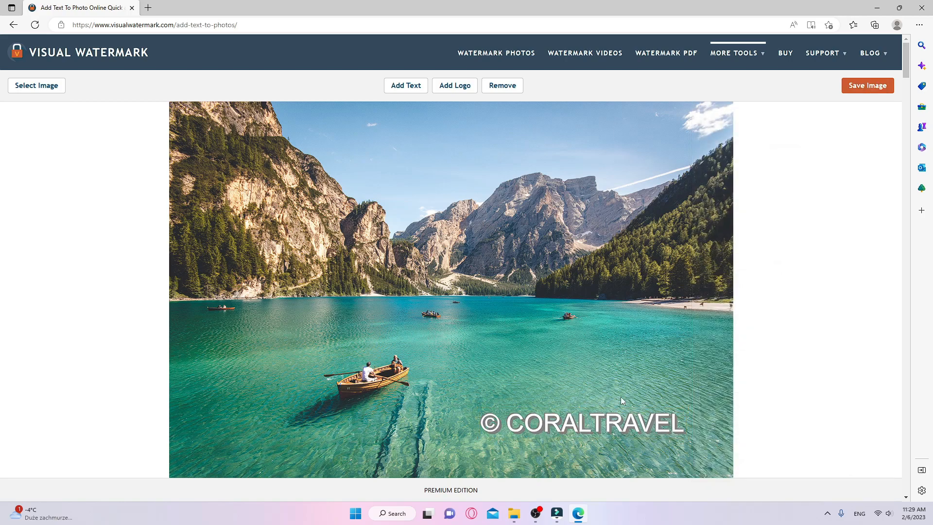
click(867, 85)
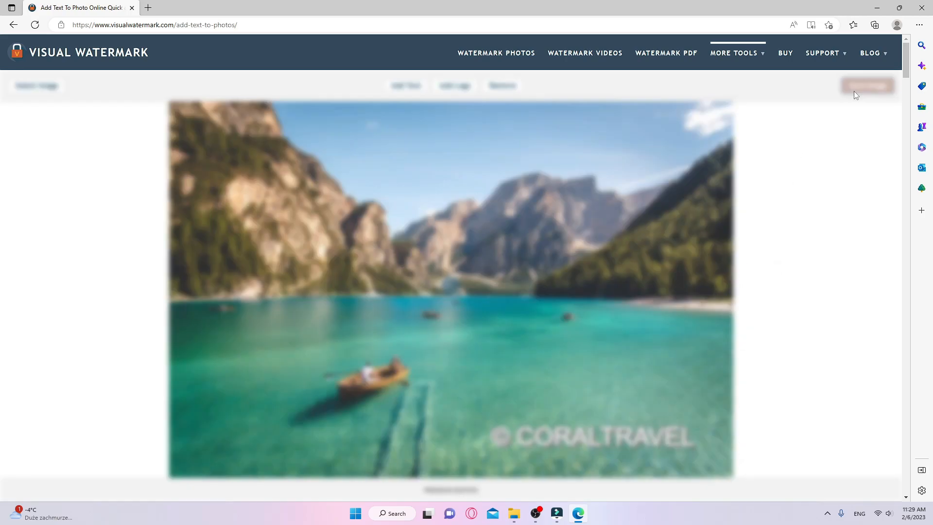
click(876, 24)
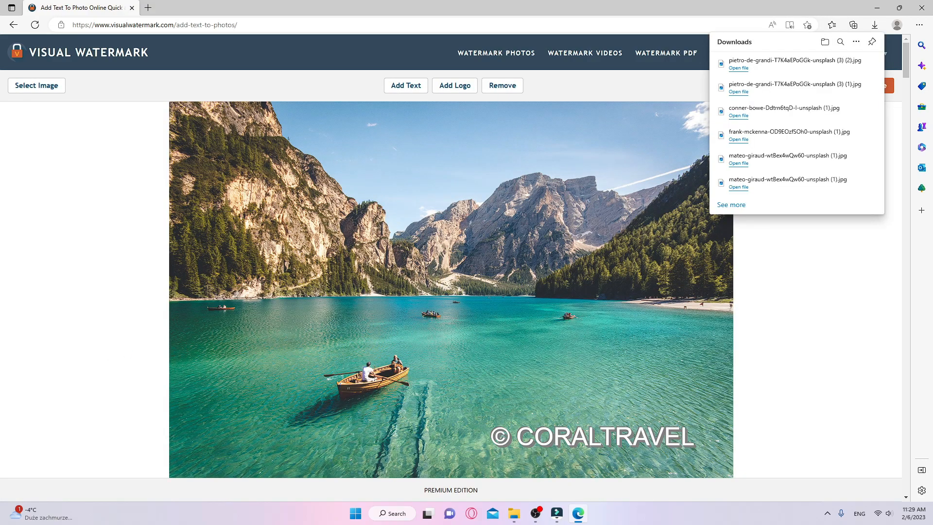